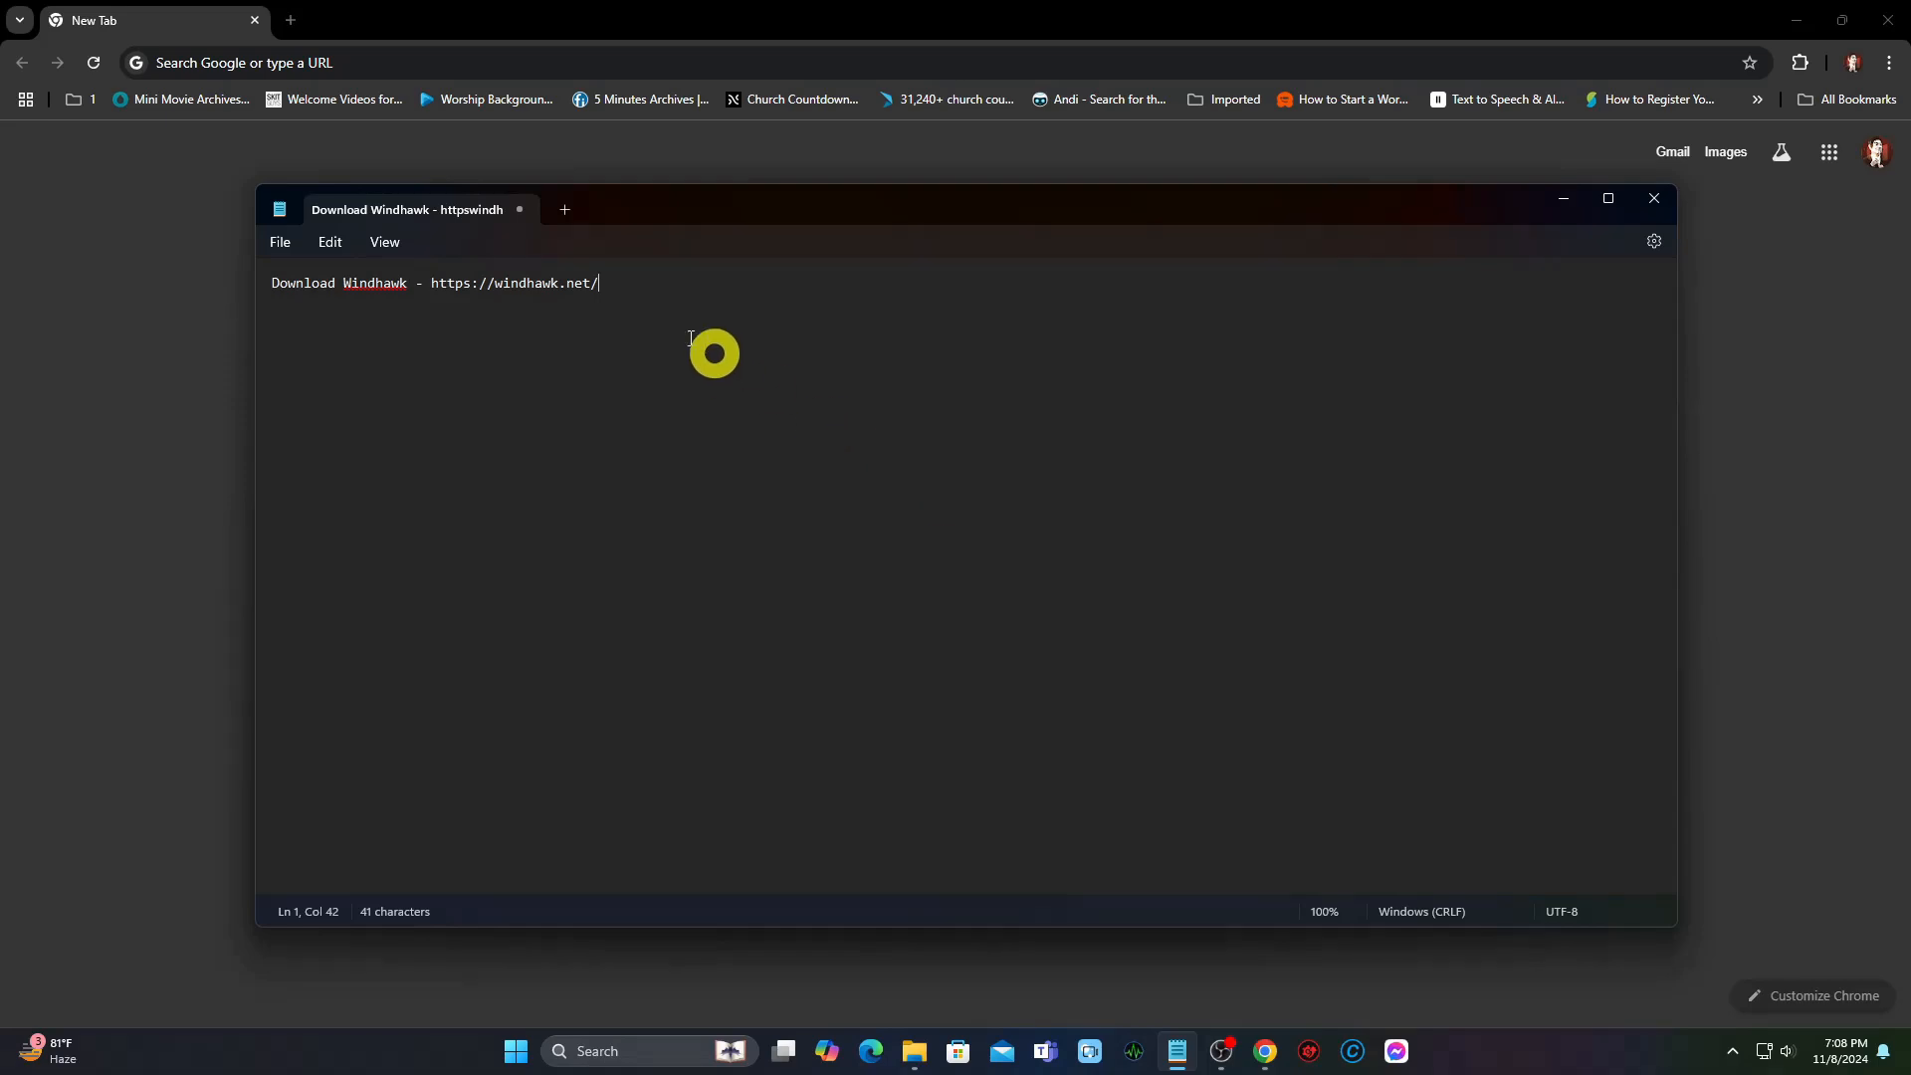
Copy the windhawk.net link from Notepad to load the Windhawk homepage in Chrome.
{"action": "right_click", "coordinate": [470, 291]}
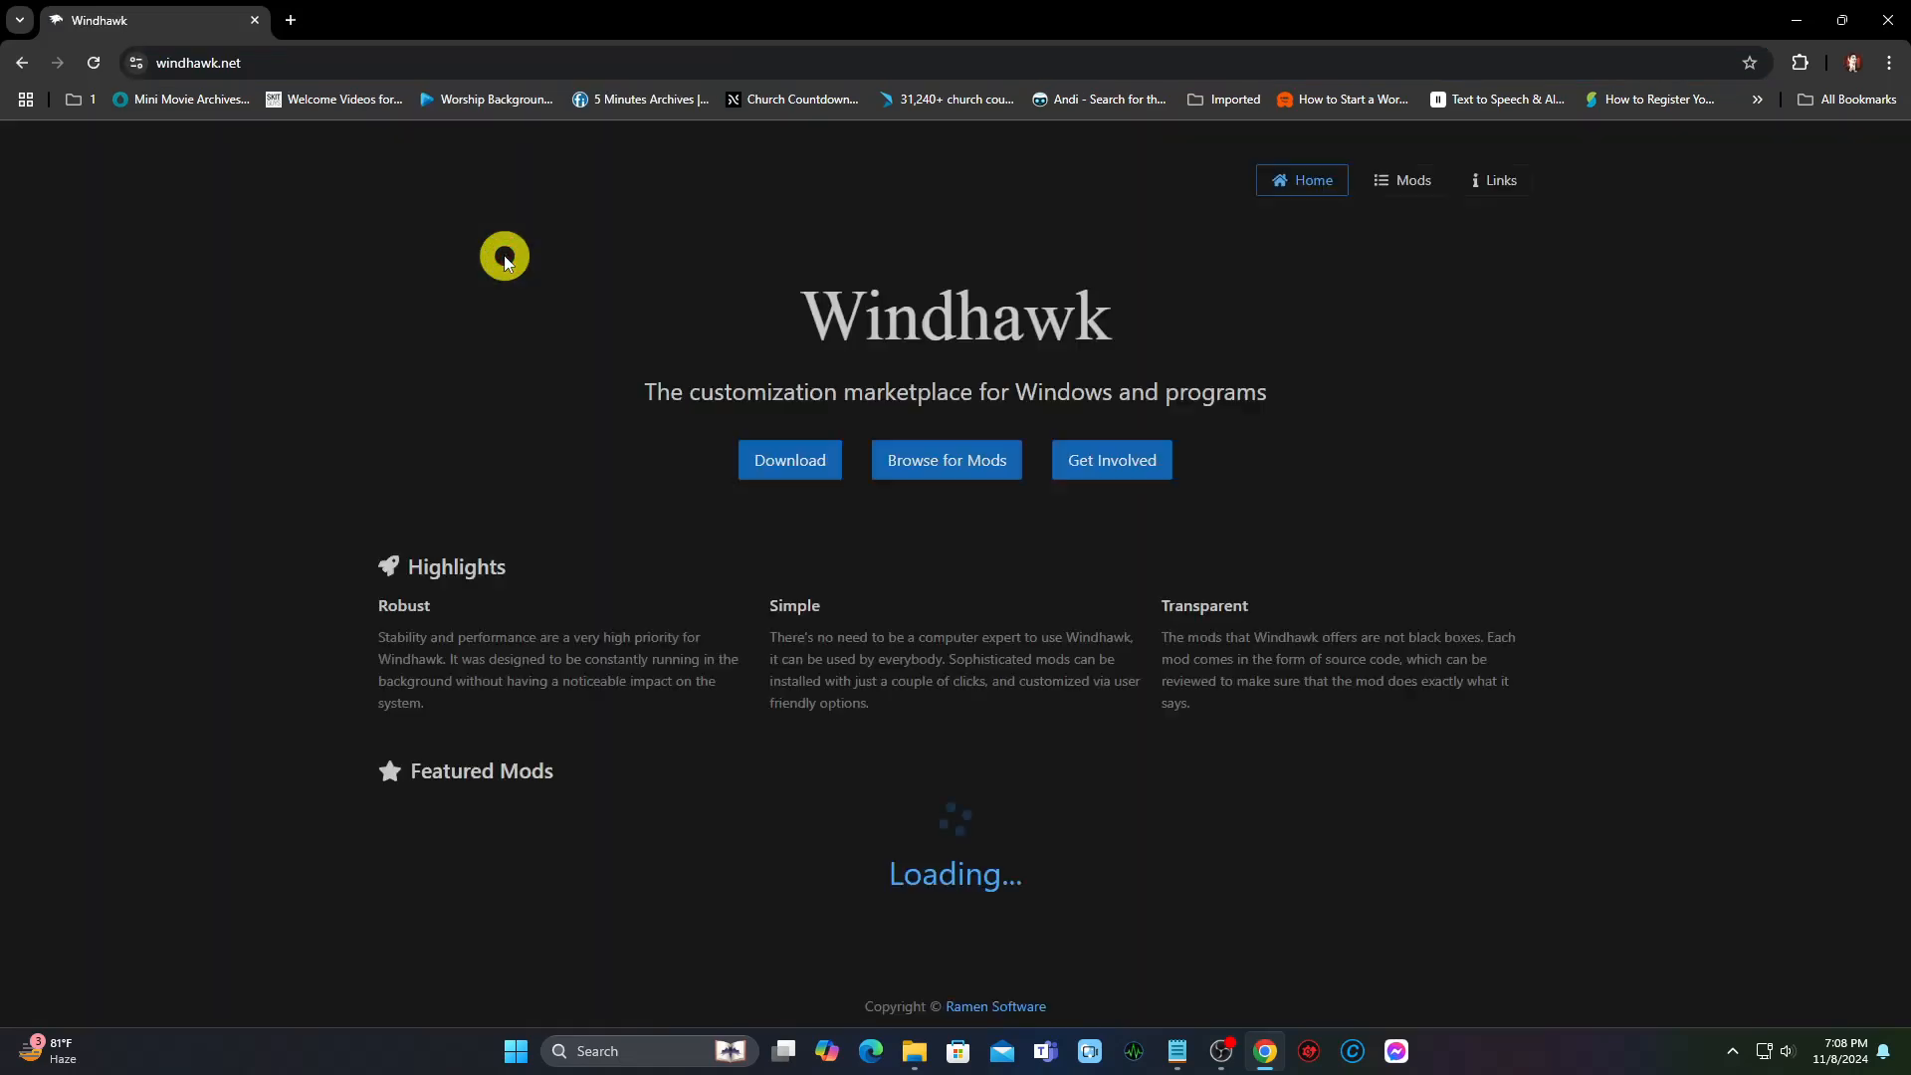
Download and run the Windhawk v1.5.1 installer in English as a standard installation with the desktop shortcut toggled.
{"action": "left_click", "coordinate": [789, 459]}
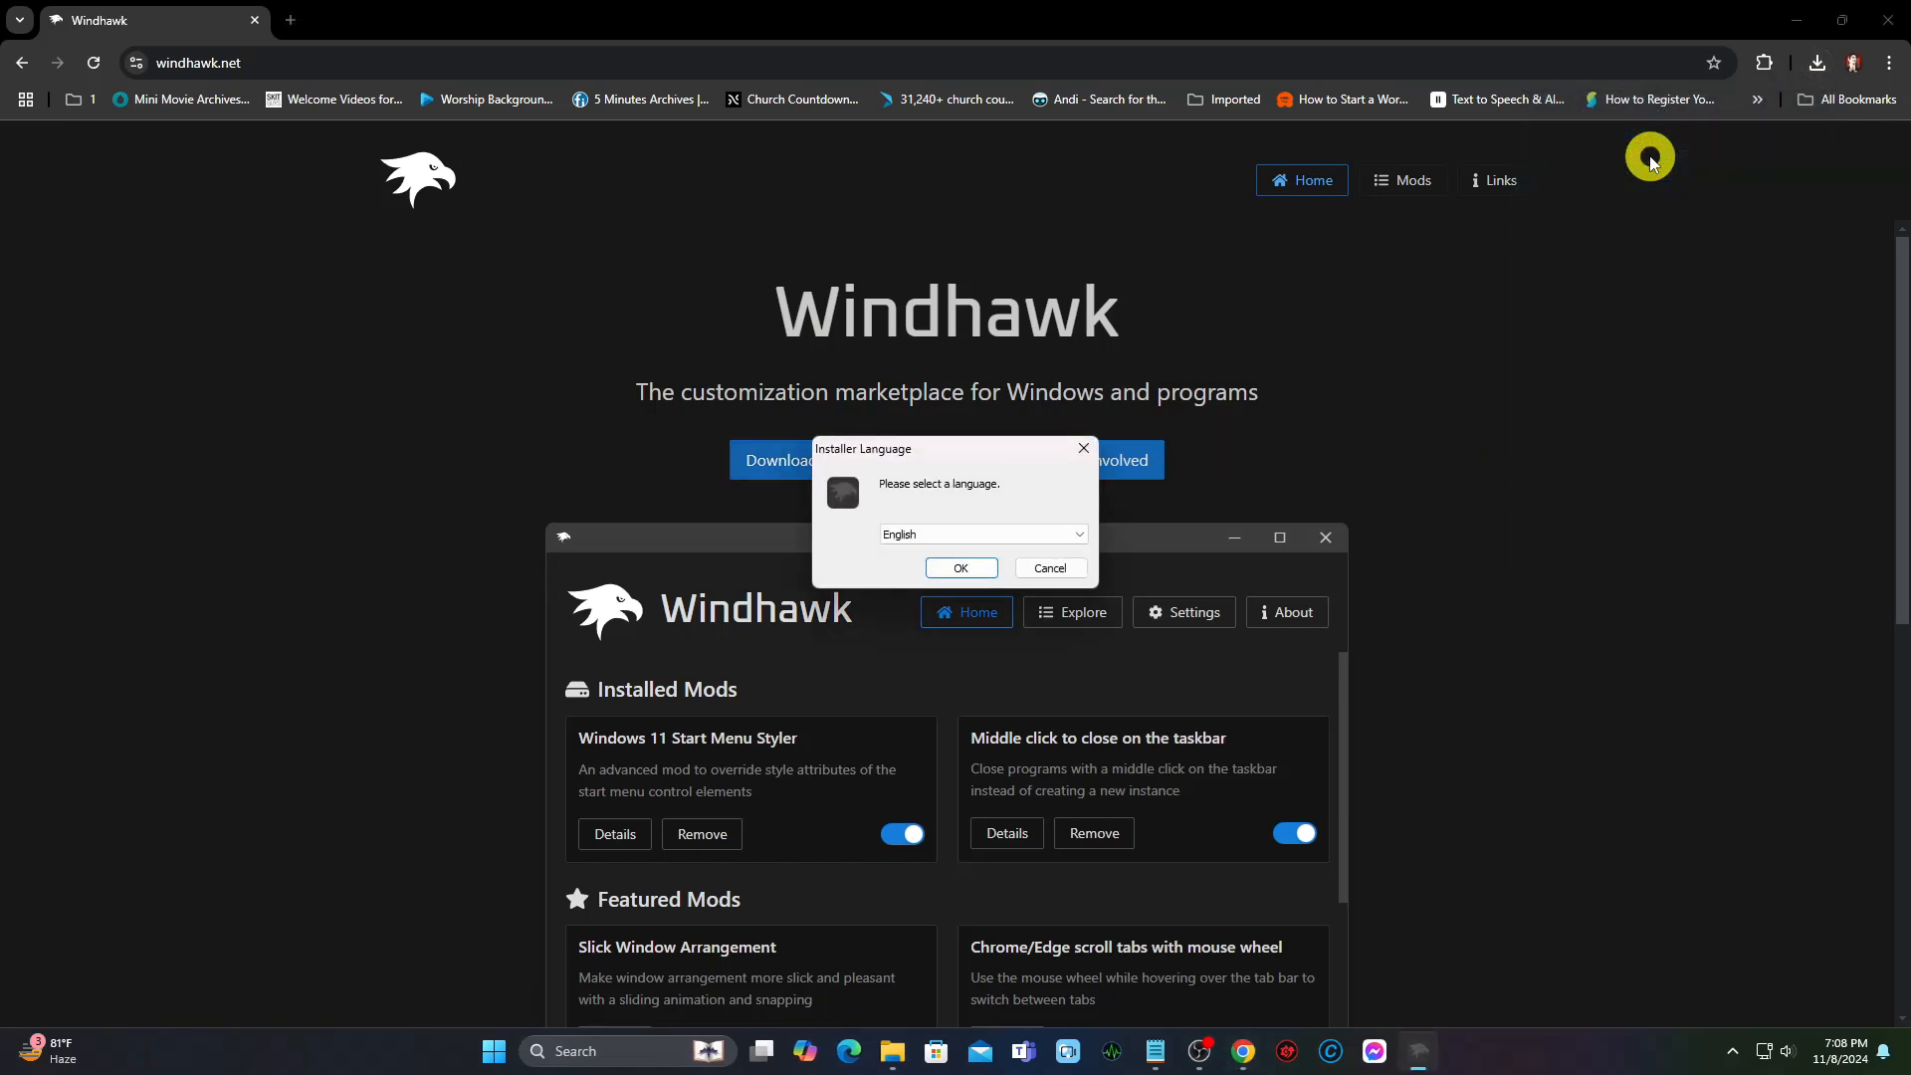
{"action": "left_click", "coordinate": [959, 567]}
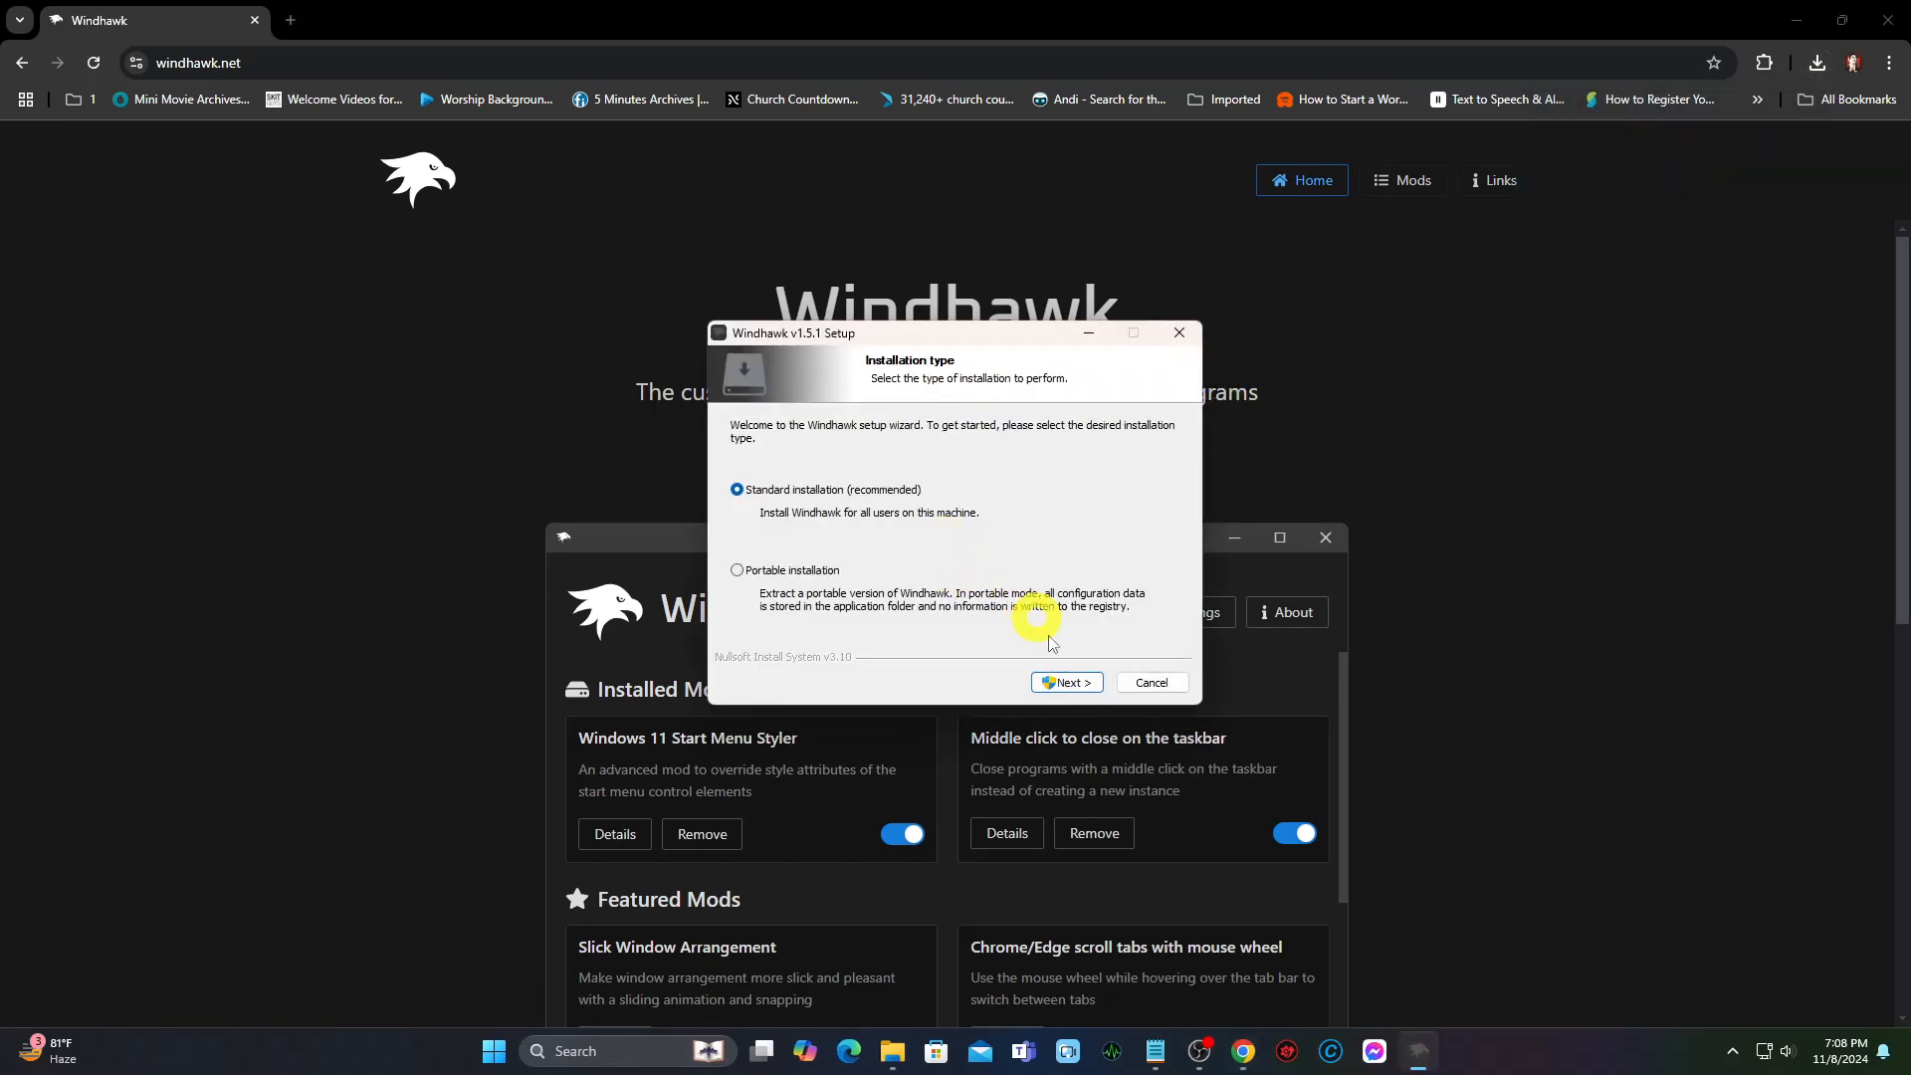
{"action": "left_click", "coordinate": [1065, 681]}
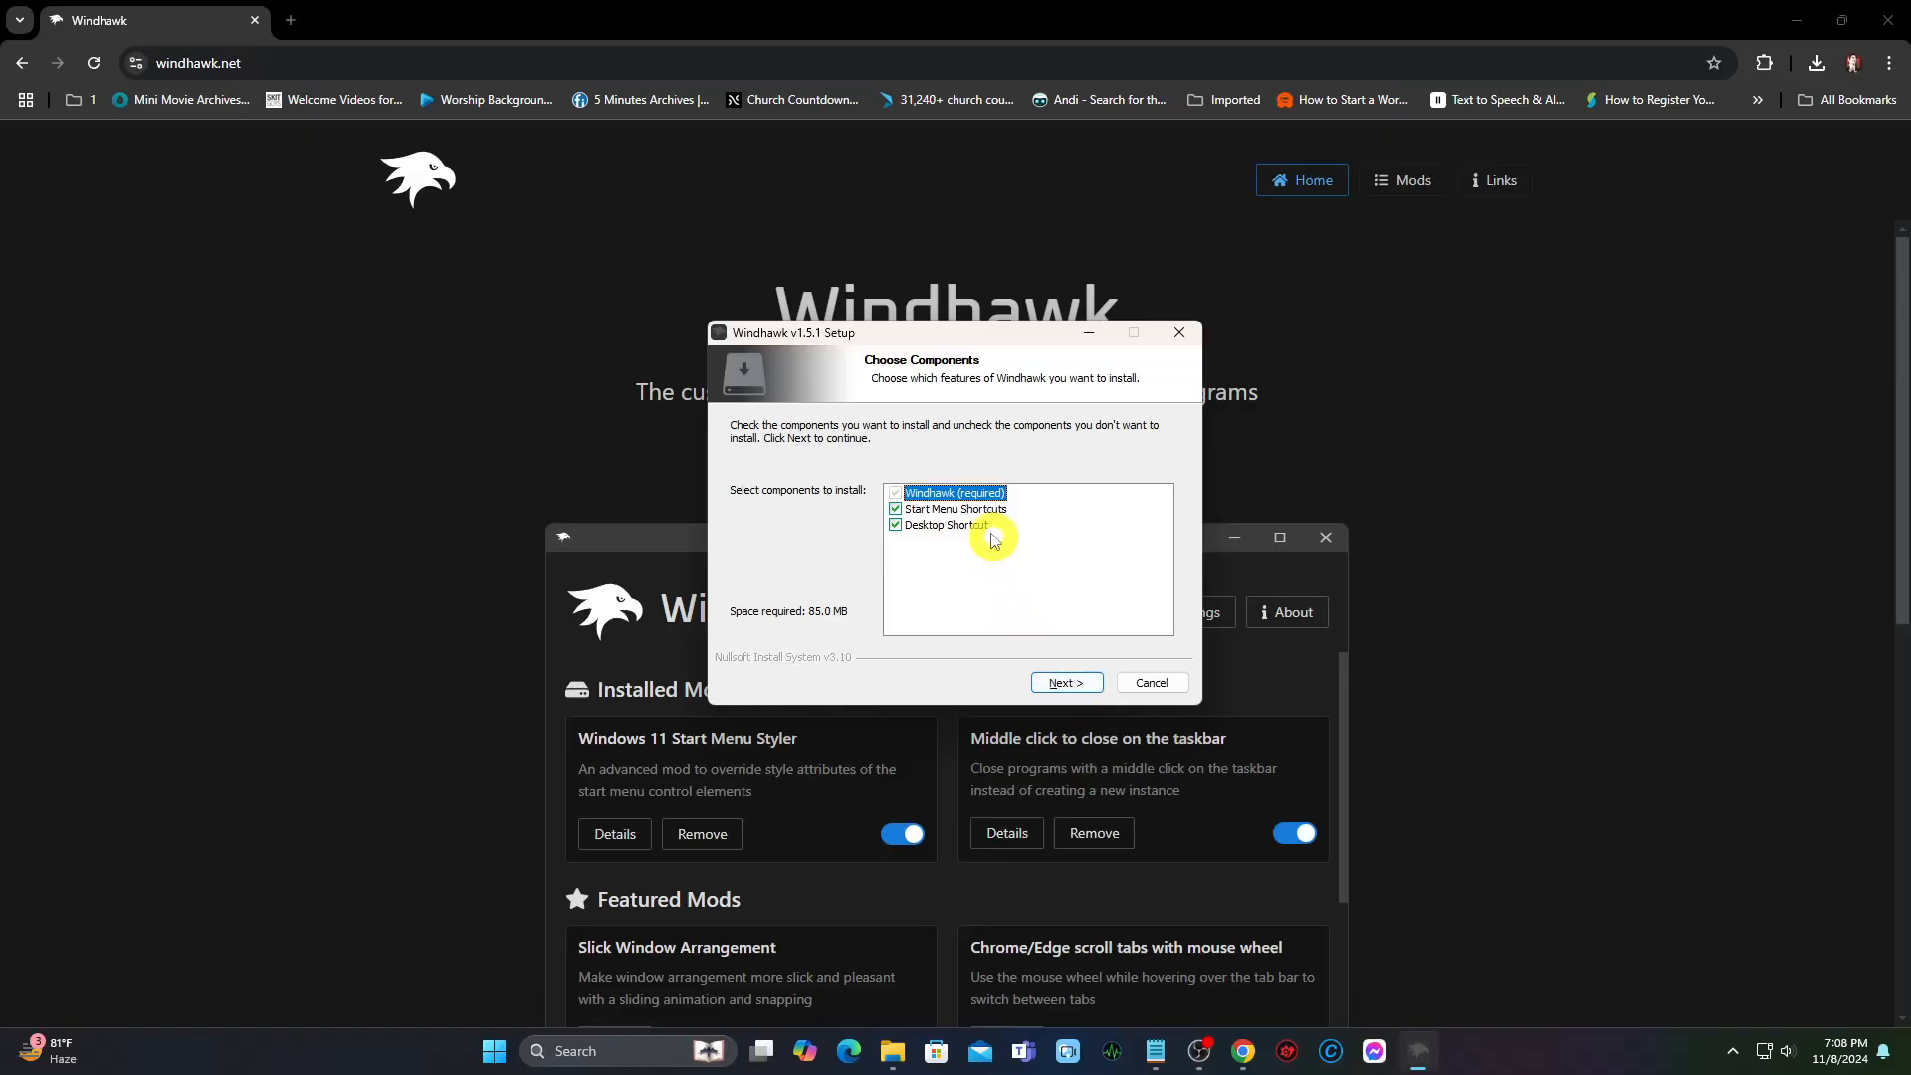
{"action": "left_click", "coordinate": [896, 524]}
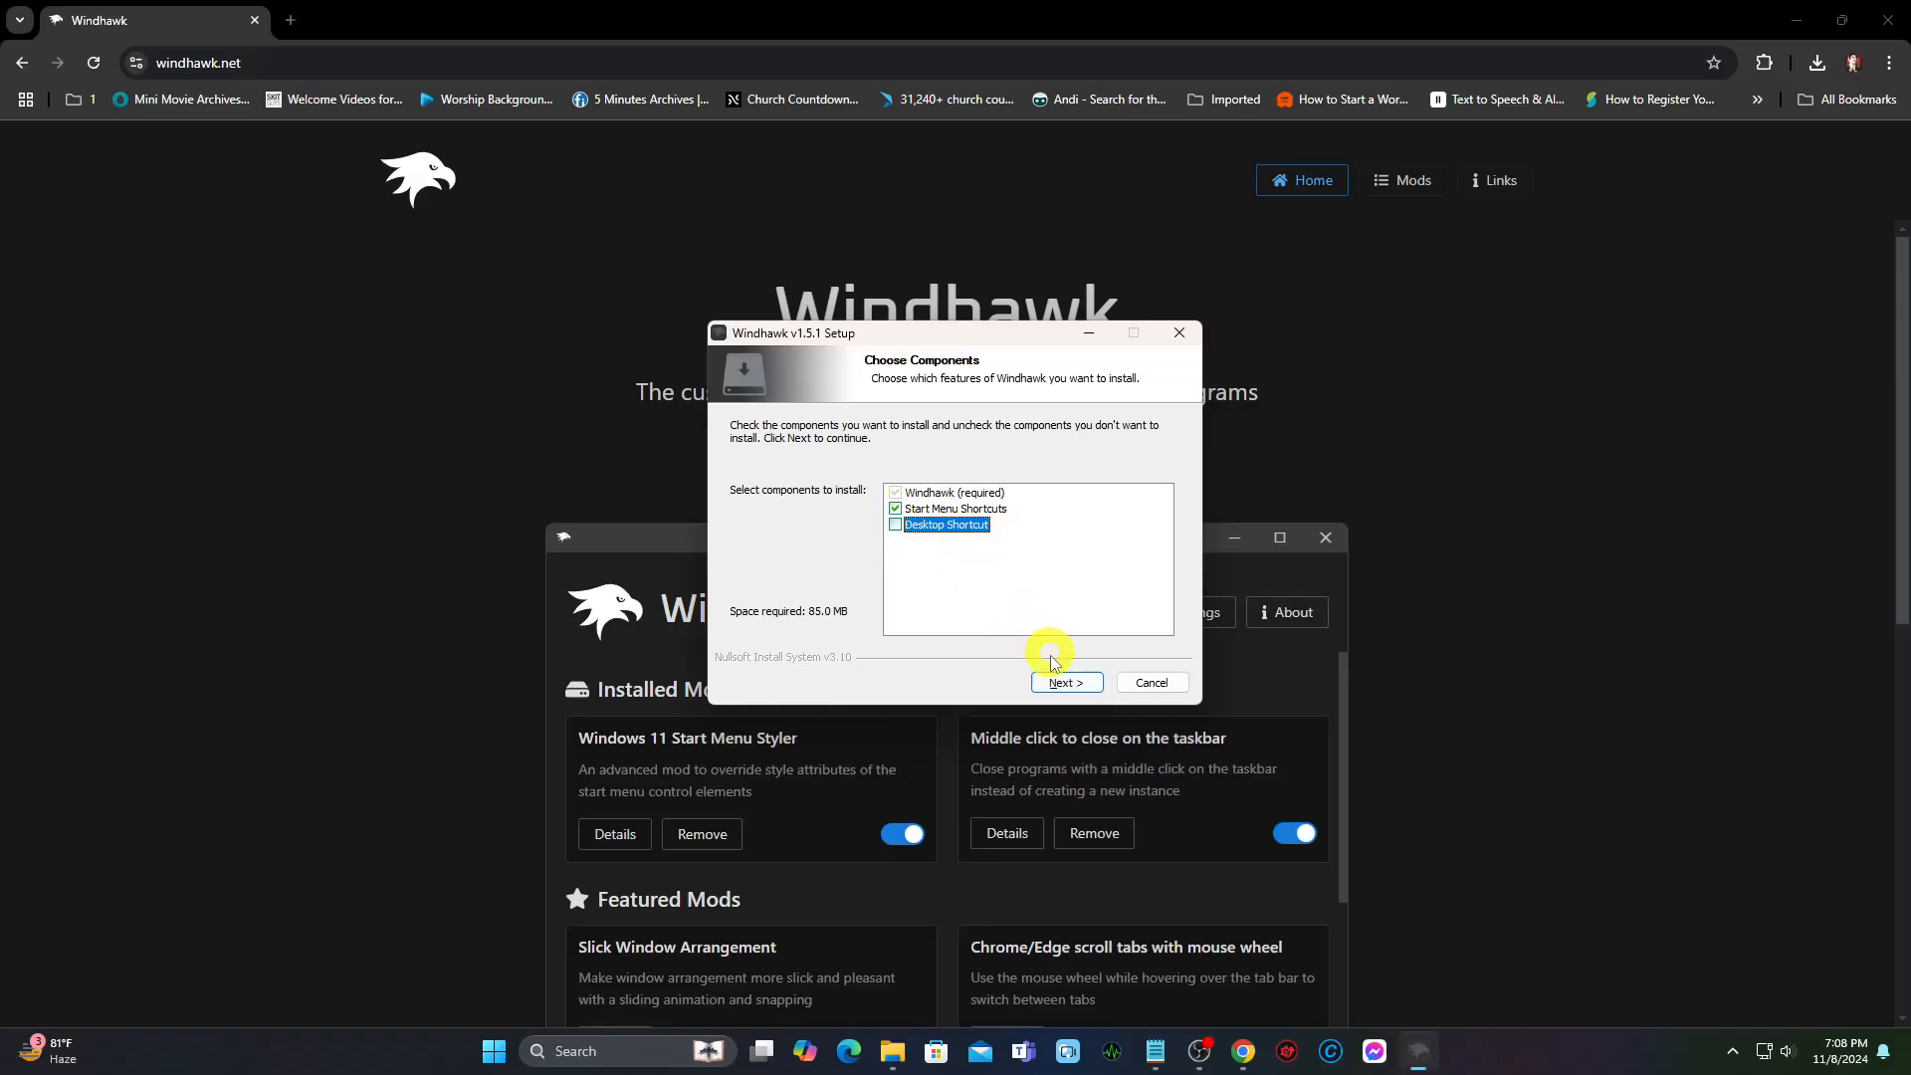
{"action": "left_click", "coordinate": [1063, 683]}
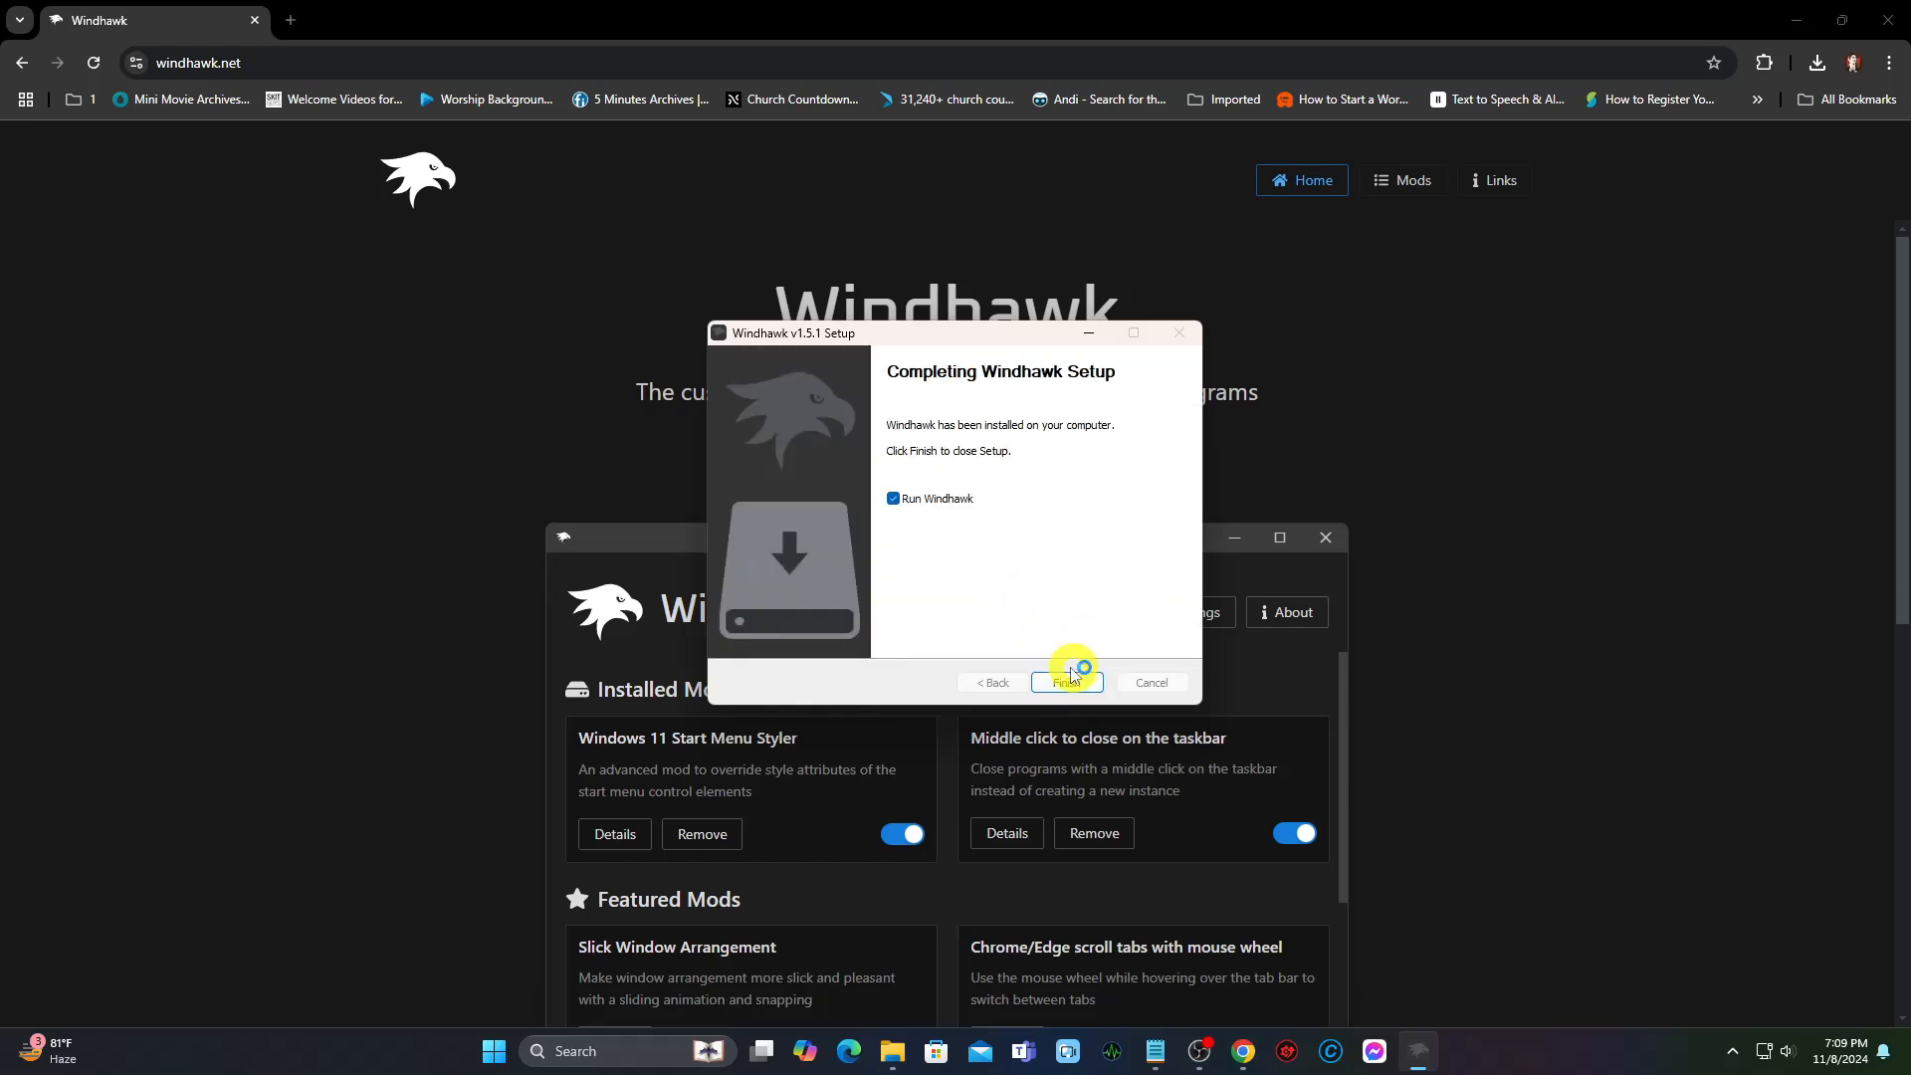
Finish setup to launch Windhawk maximized and filter the Explore catalog for 'taskbar tray system'.
{"action": "left_click", "coordinate": [1066, 683]}
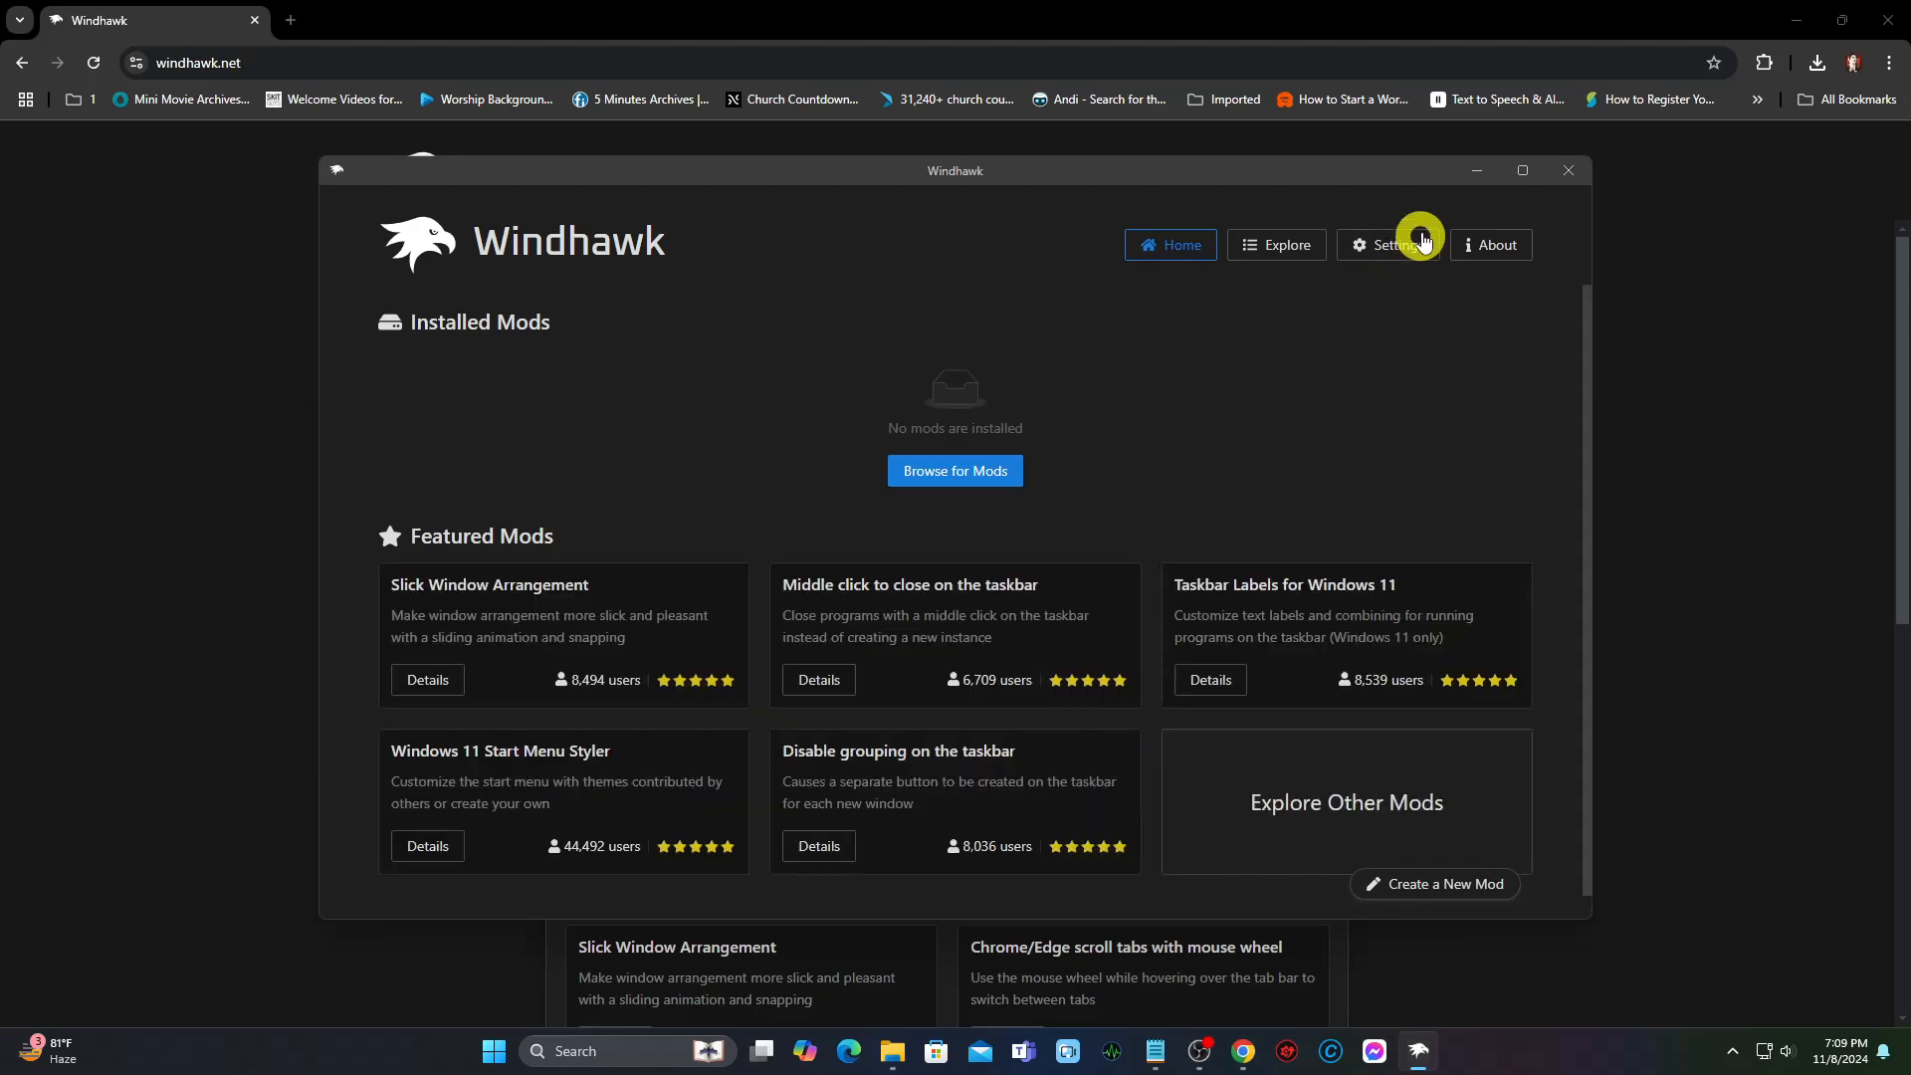
{"action": "left_click", "coordinate": [1519, 169]}
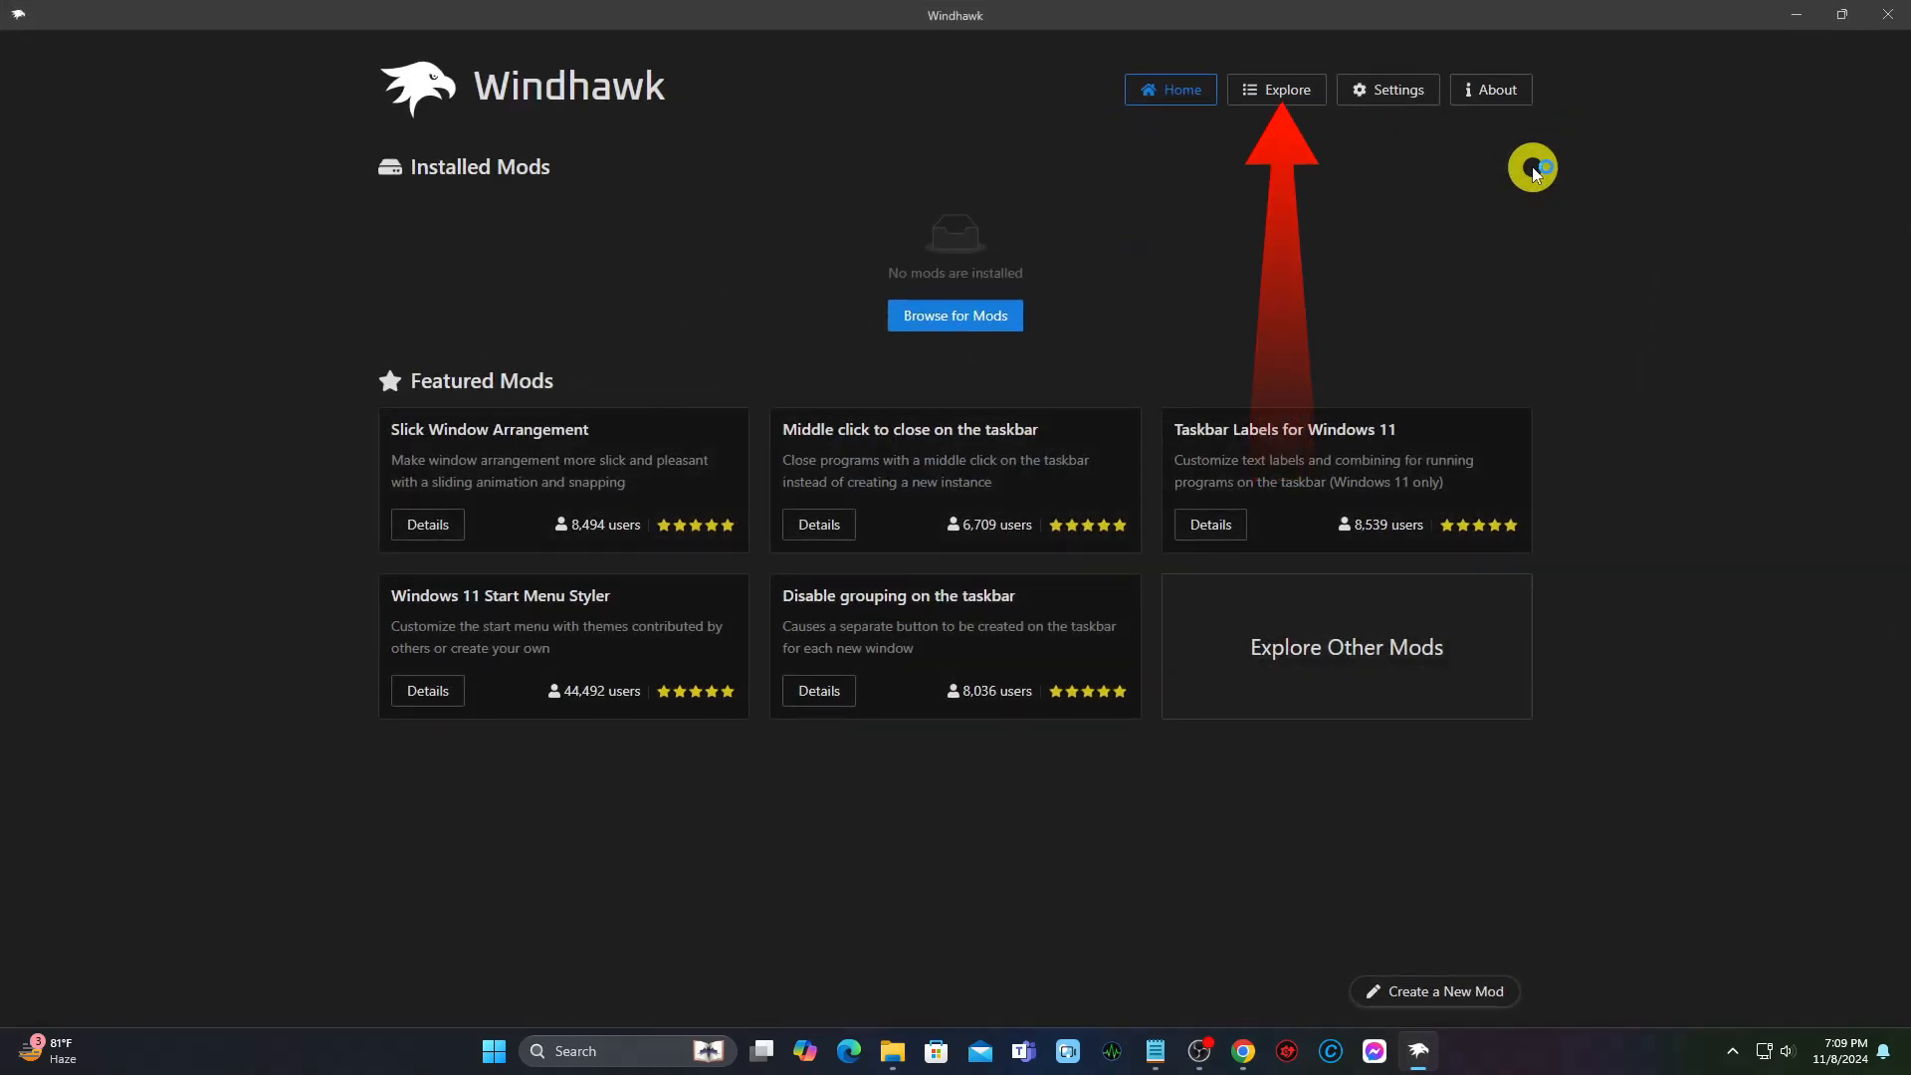
{"action": "left_click", "coordinate": [1276, 89]}
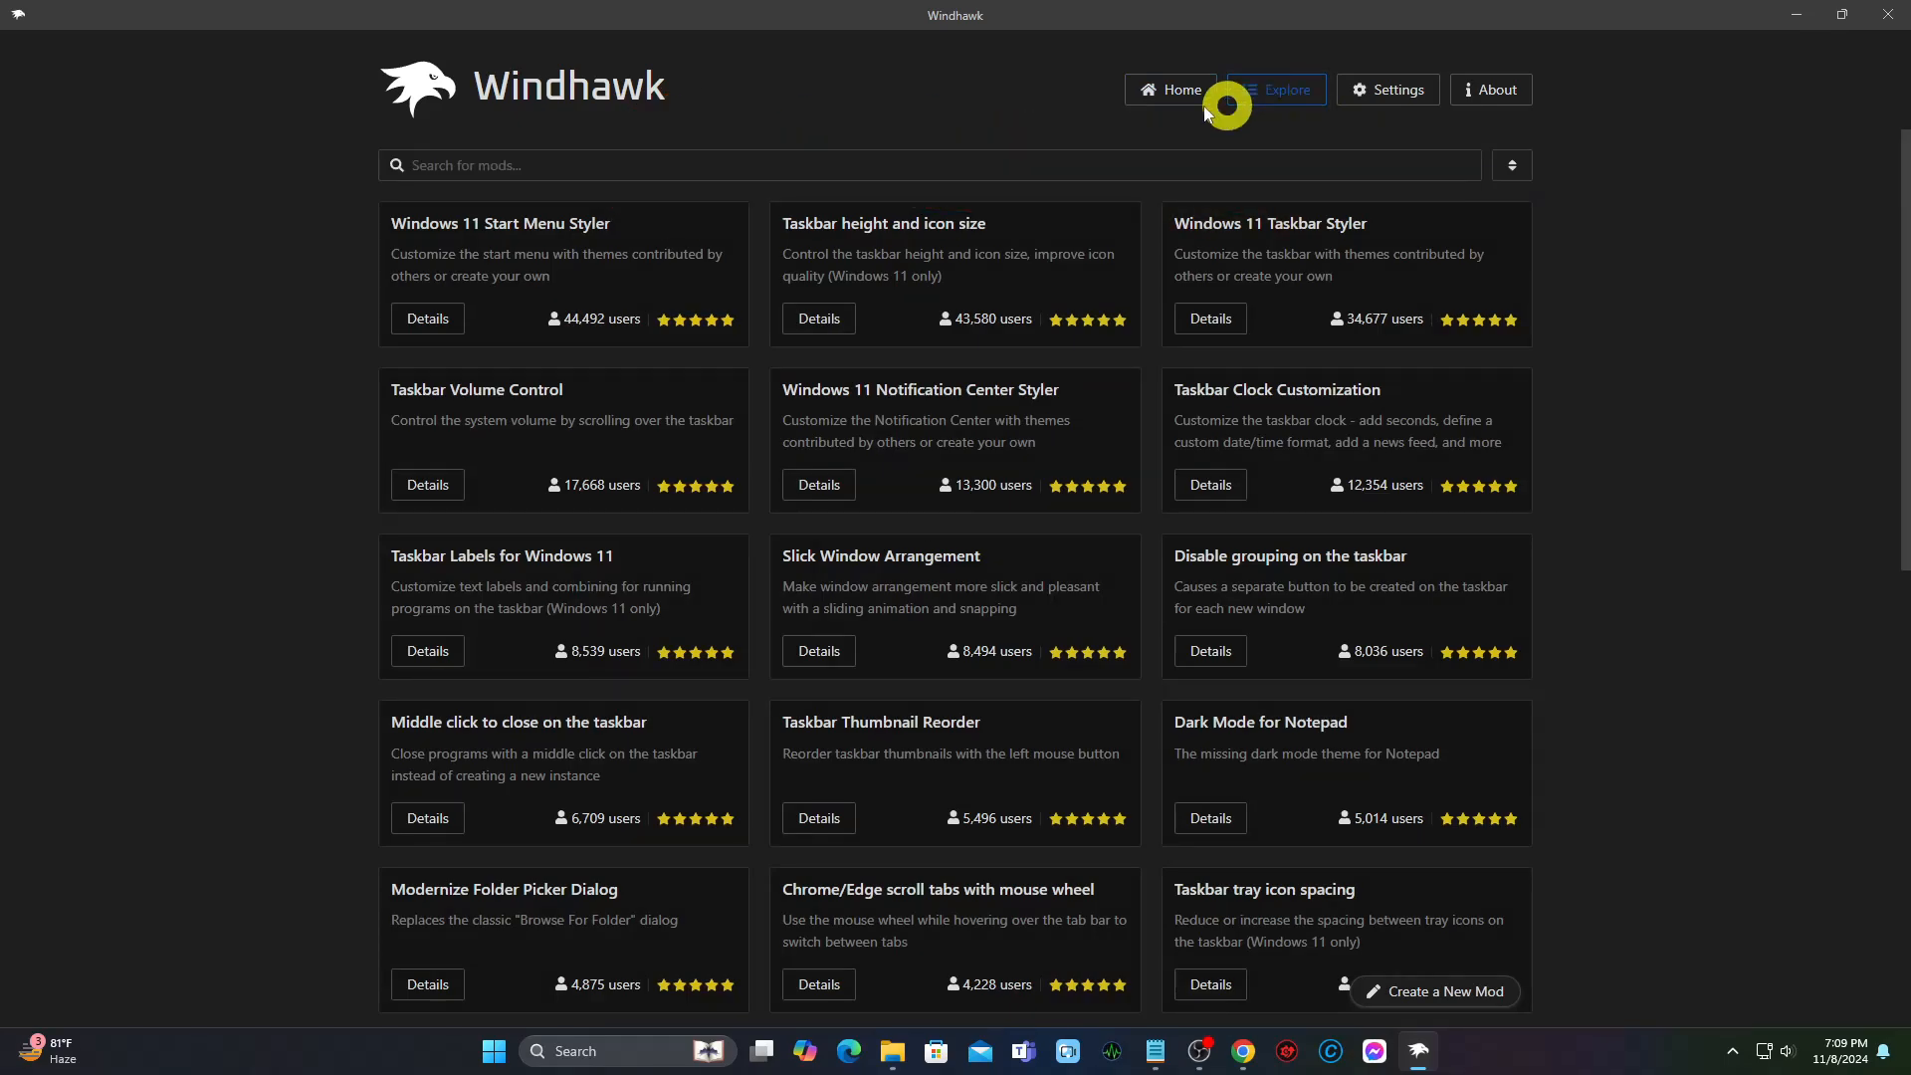
{"action": "type", "text": "taskbar tray sys"}
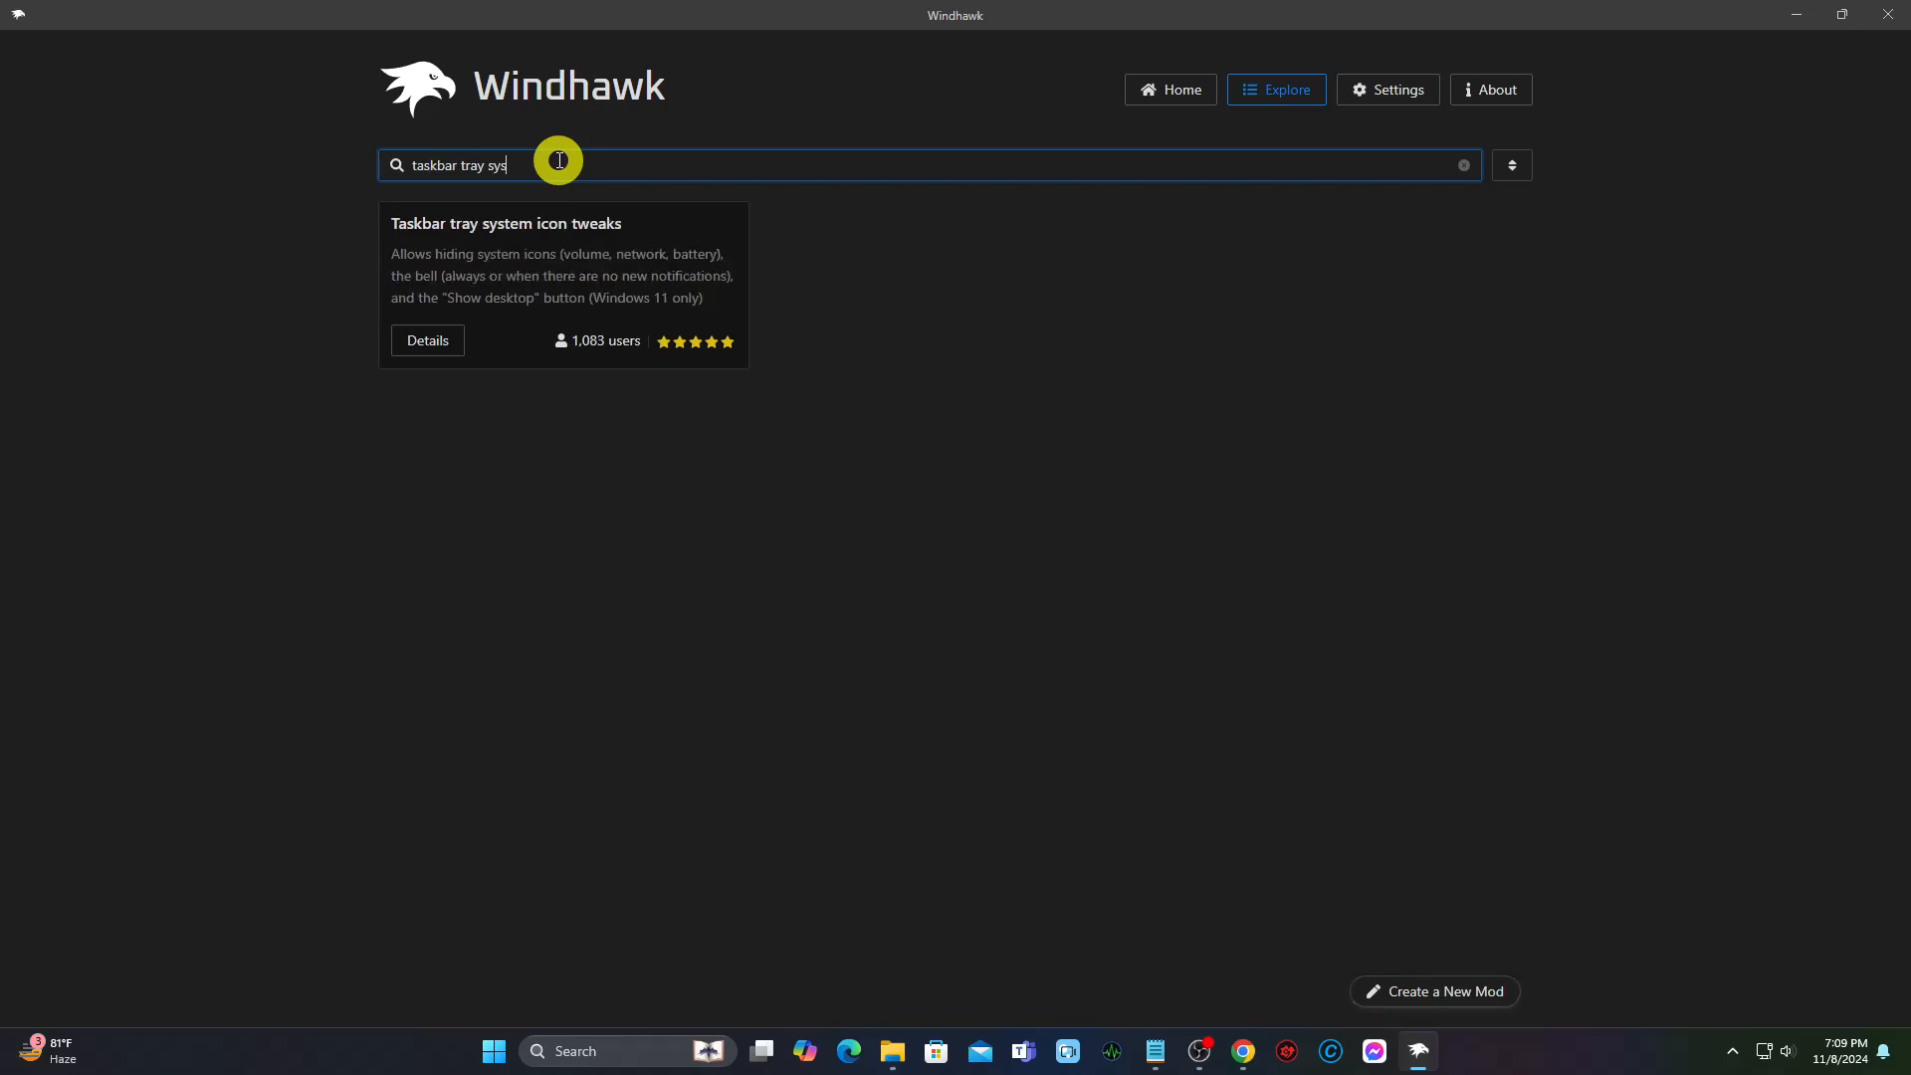
{"action": "type", "text": "tem"}
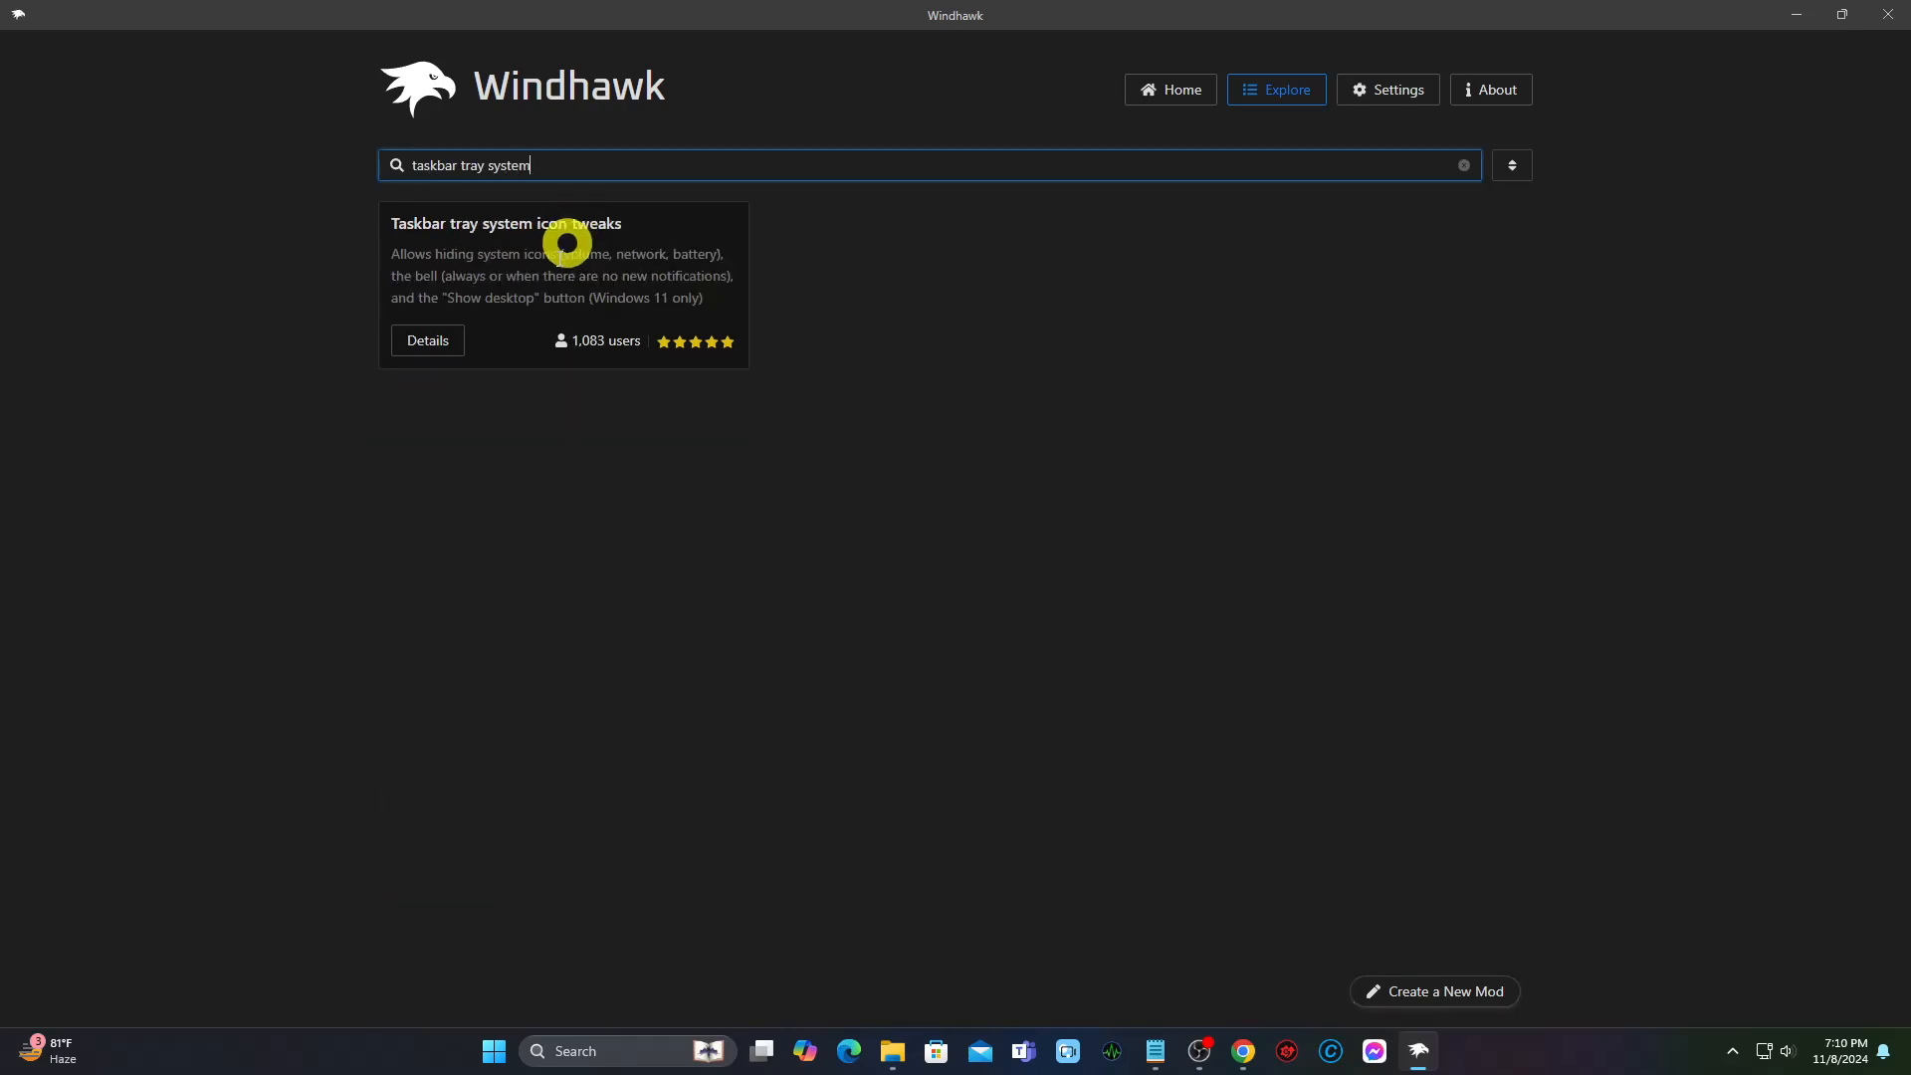
Install the Taskbar tray system icon tweaks mod, accepting the risk warning, and show its settings.
{"action": "left_click", "coordinate": [426, 341]}
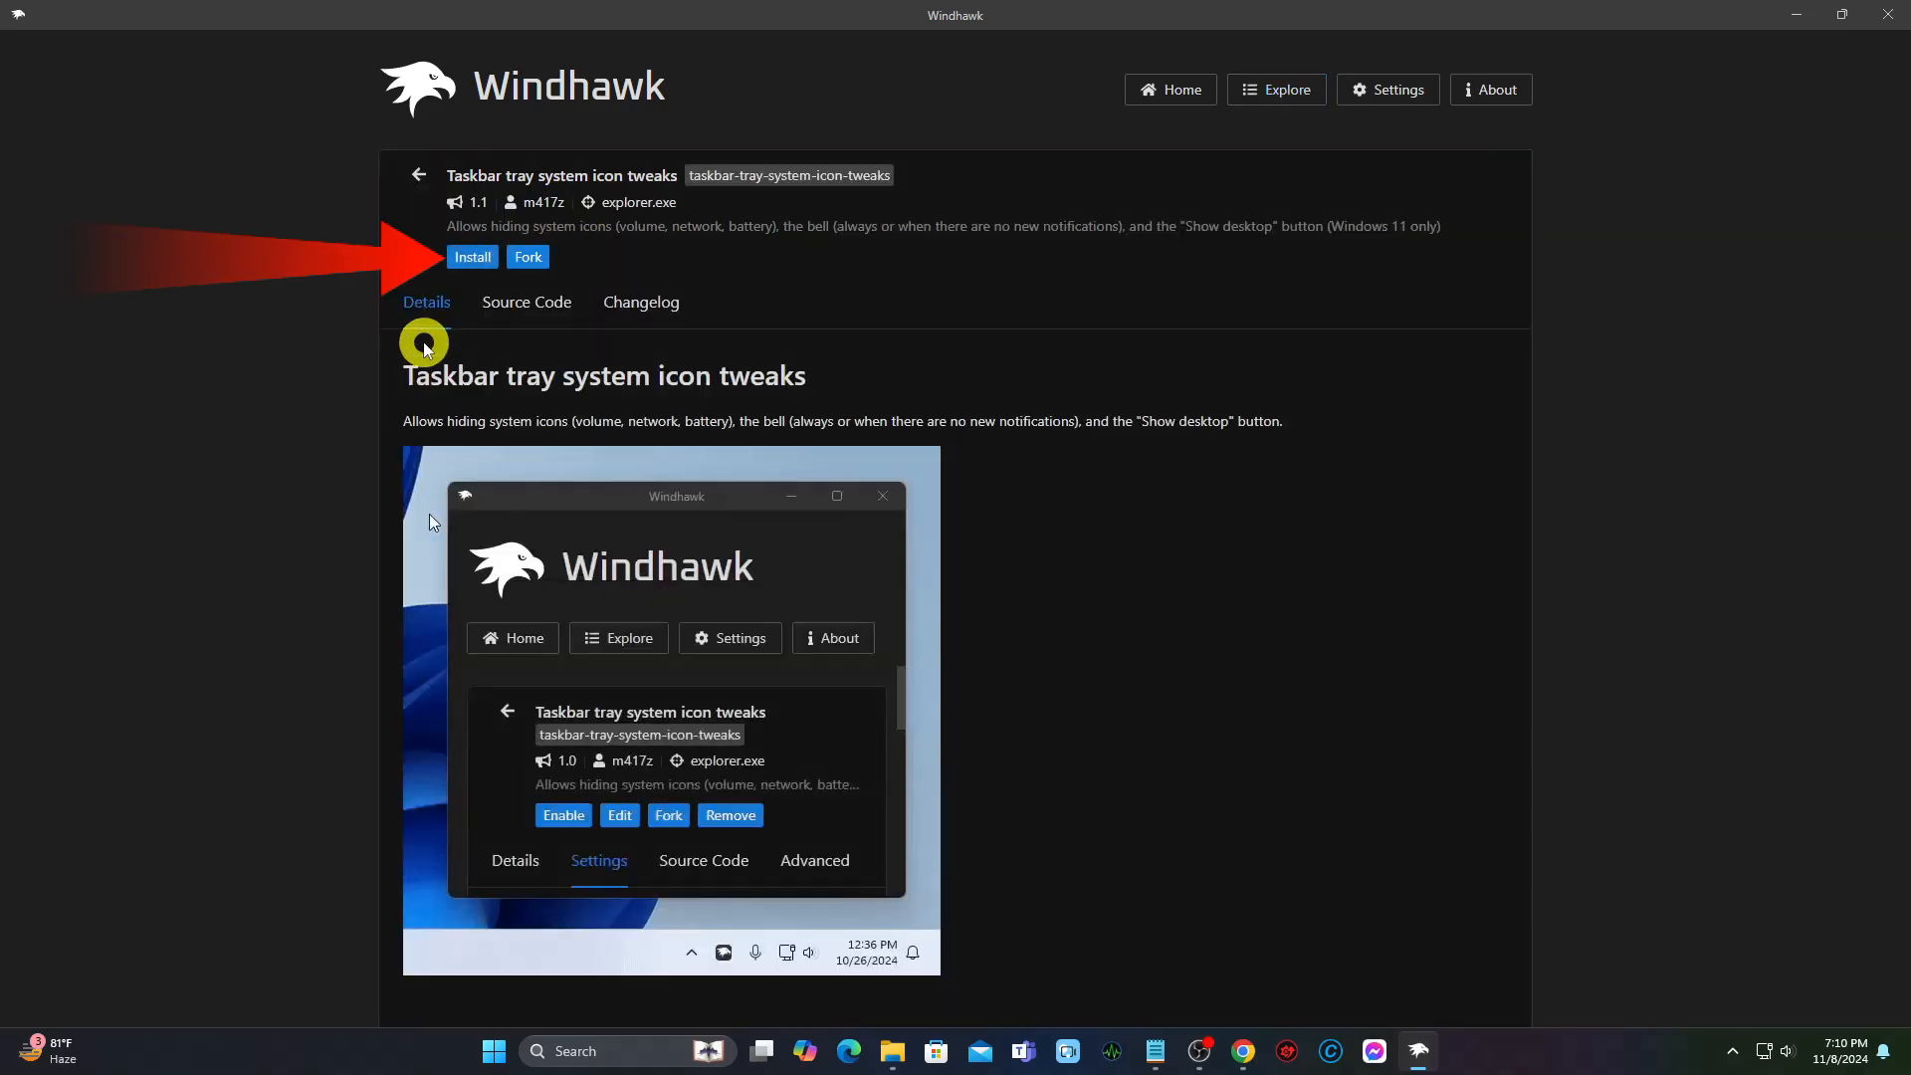
{"action": "left_click", "coordinate": [474, 257]}
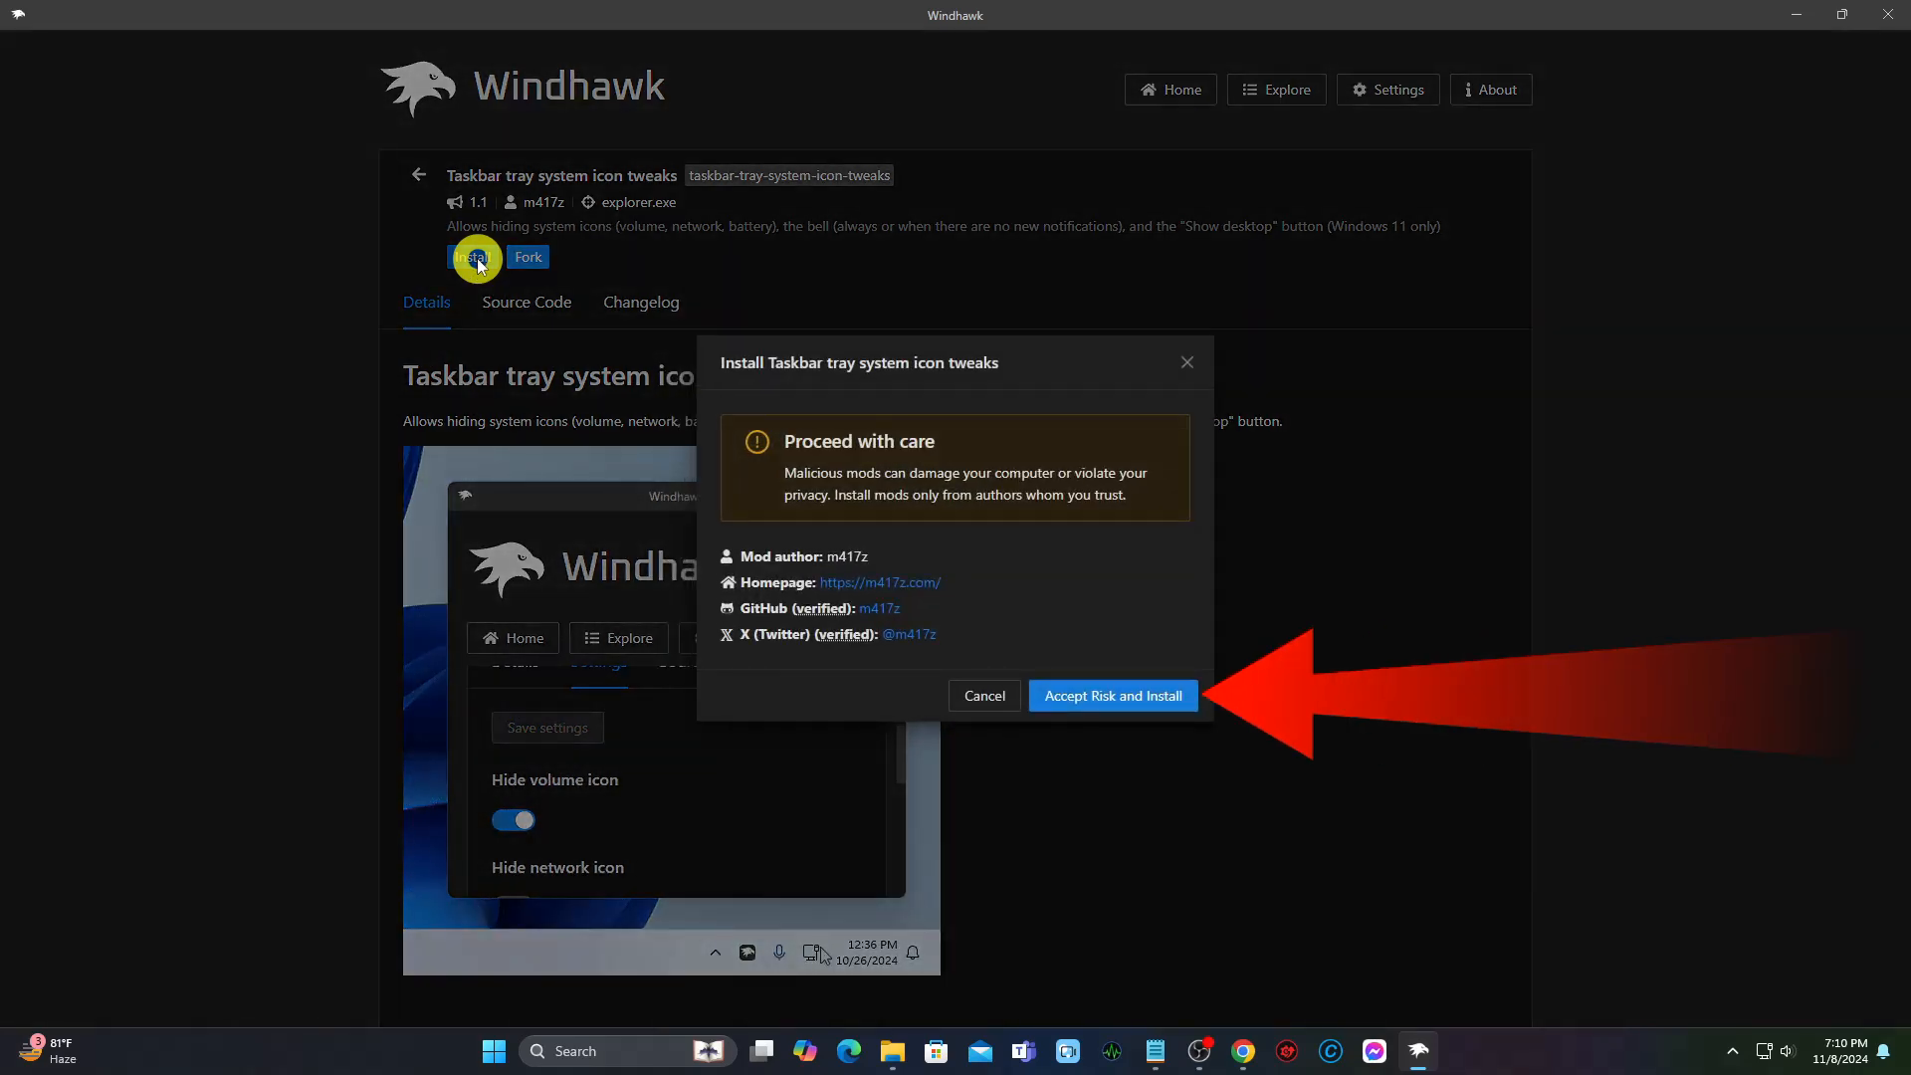
{"action": "left_click", "coordinate": [1111, 695]}
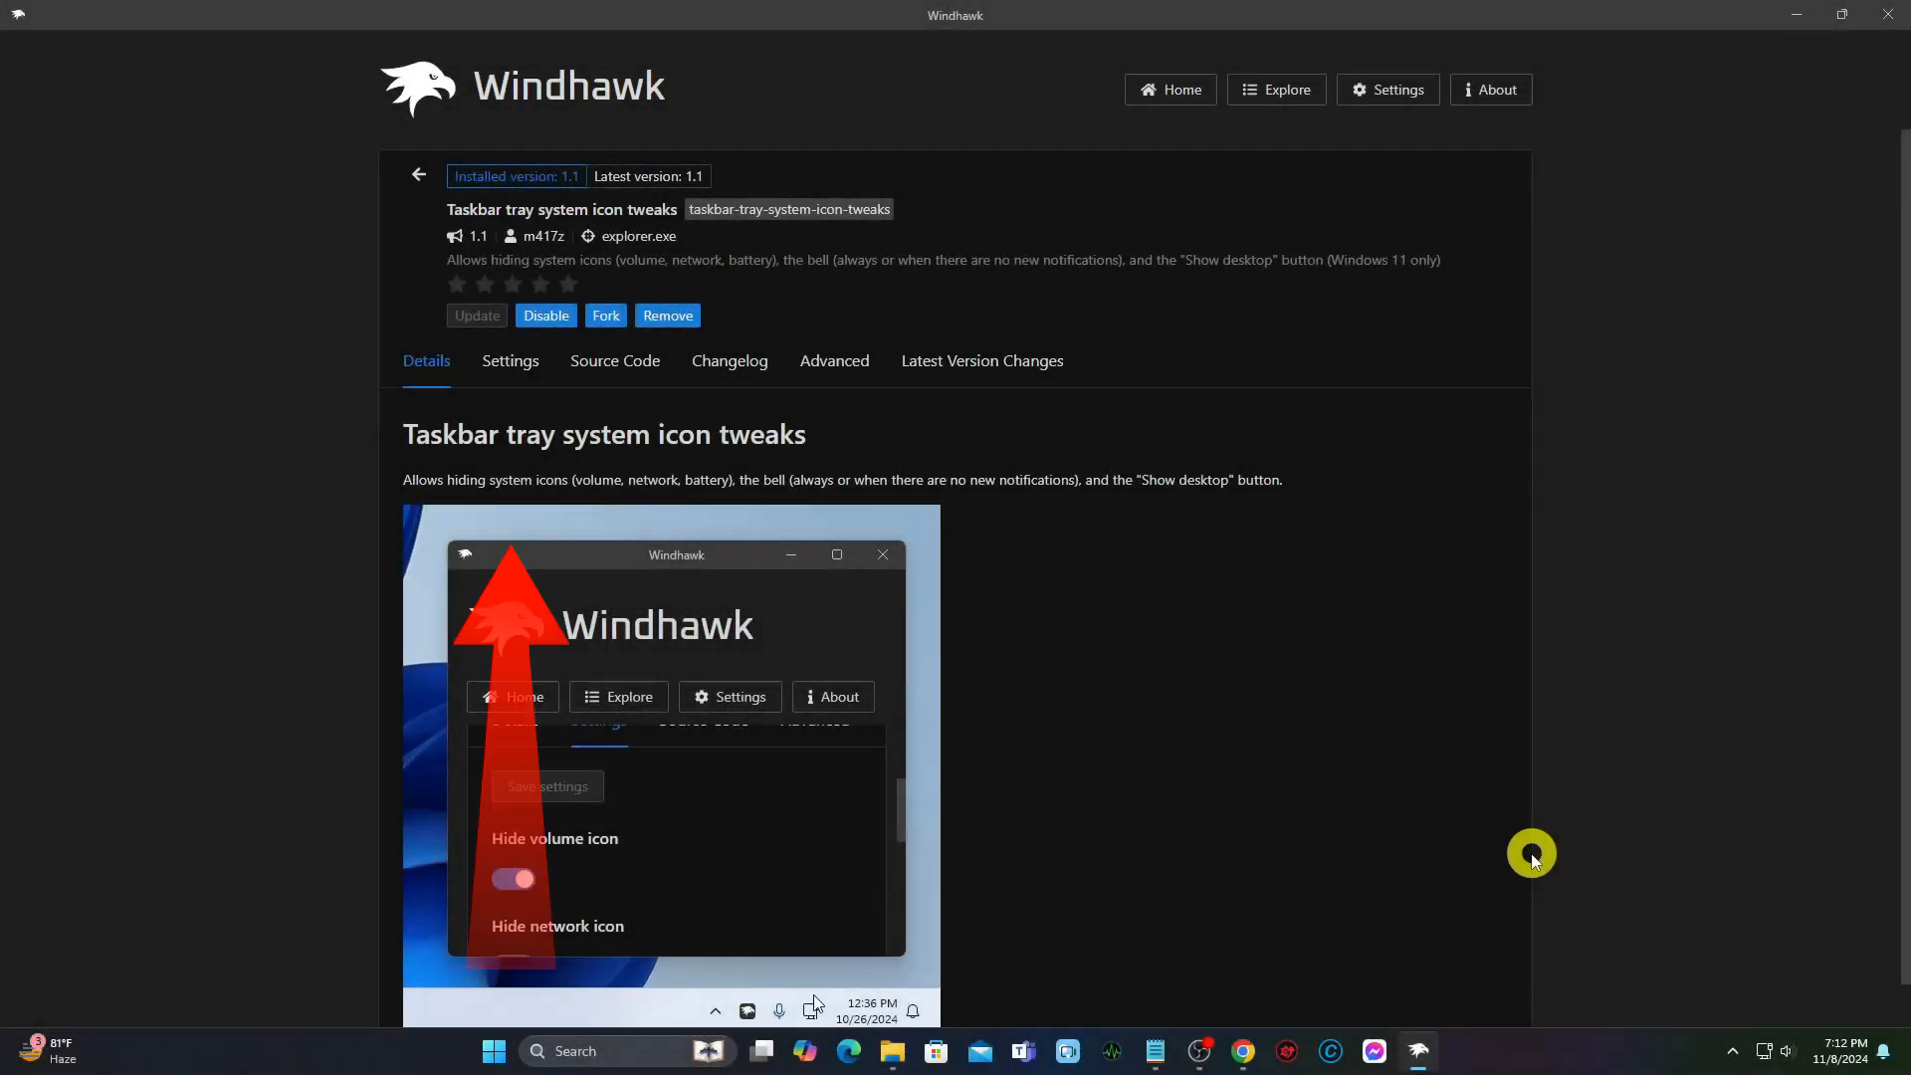
{"action": "left_click", "coordinate": [510, 360]}
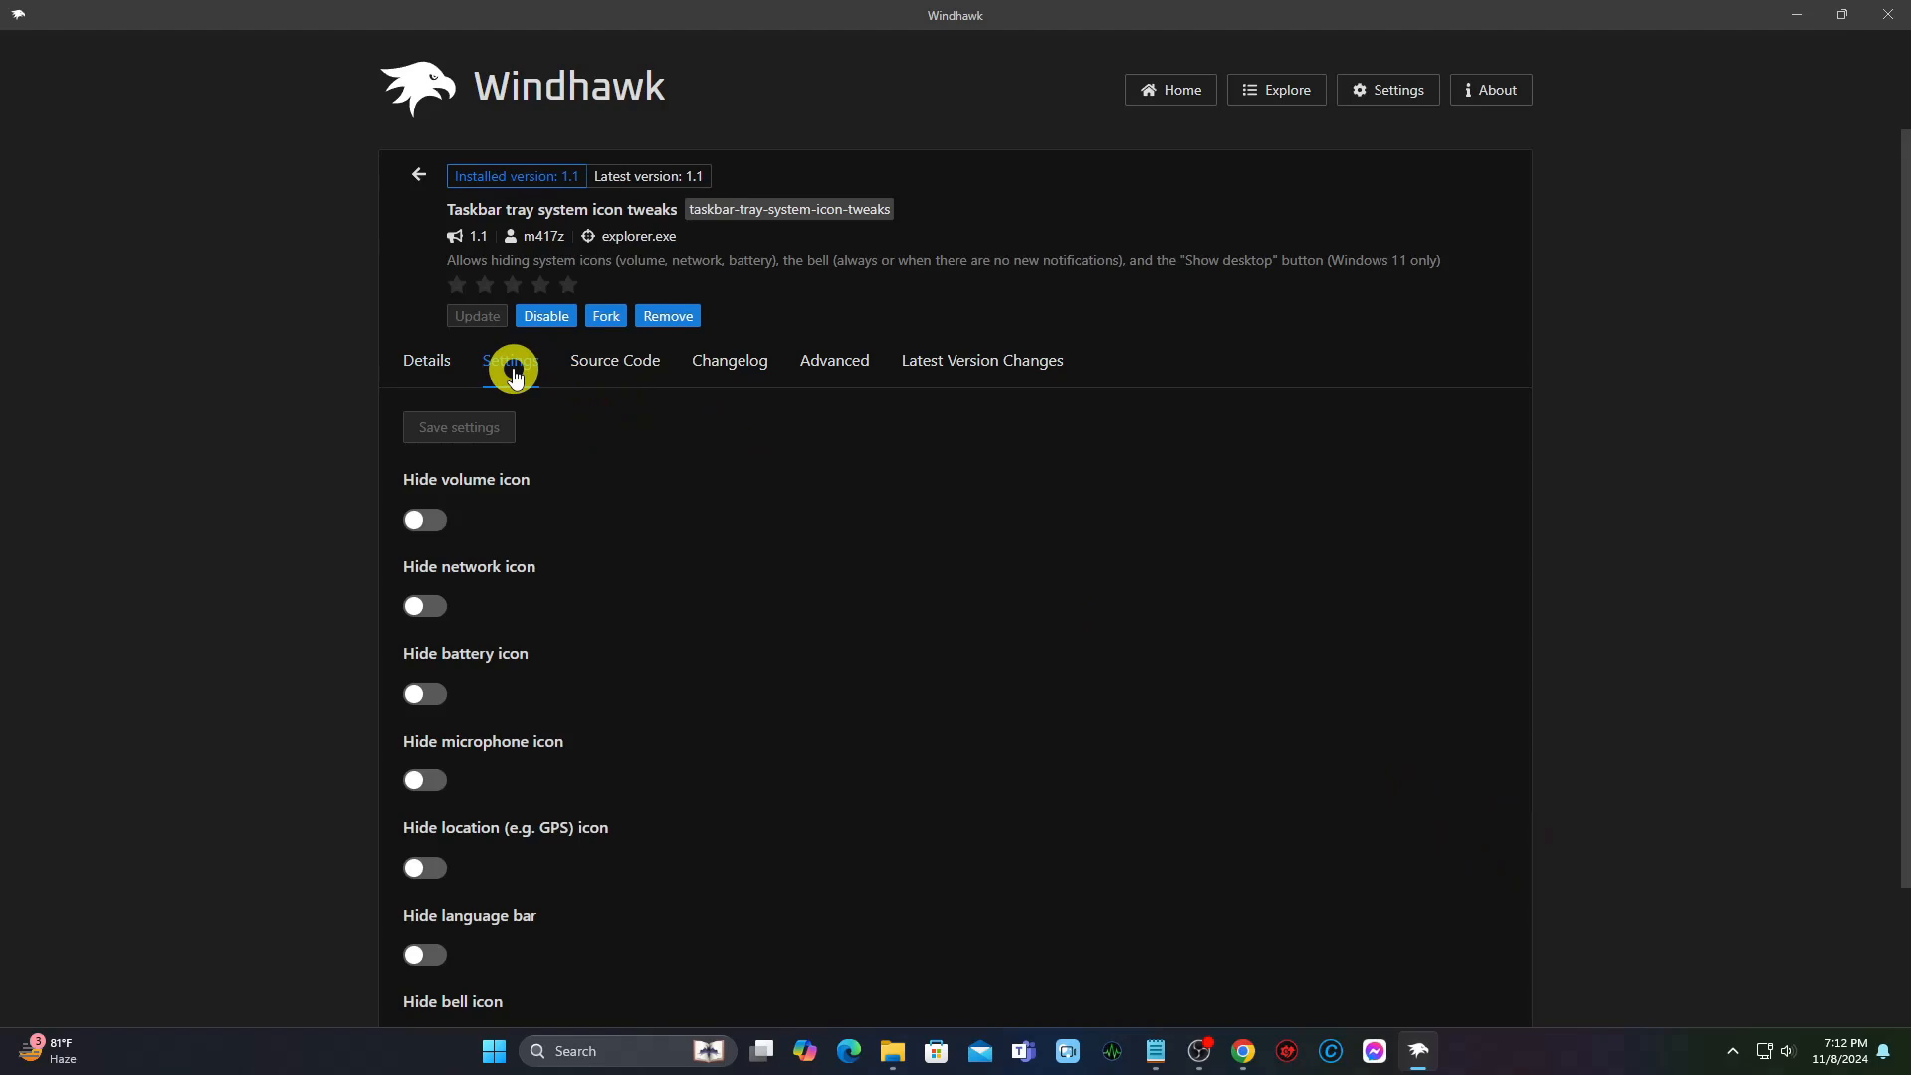
Hide the volume and network tray icons and save the settings.
{"action": "left_click", "coordinate": [424, 519]}
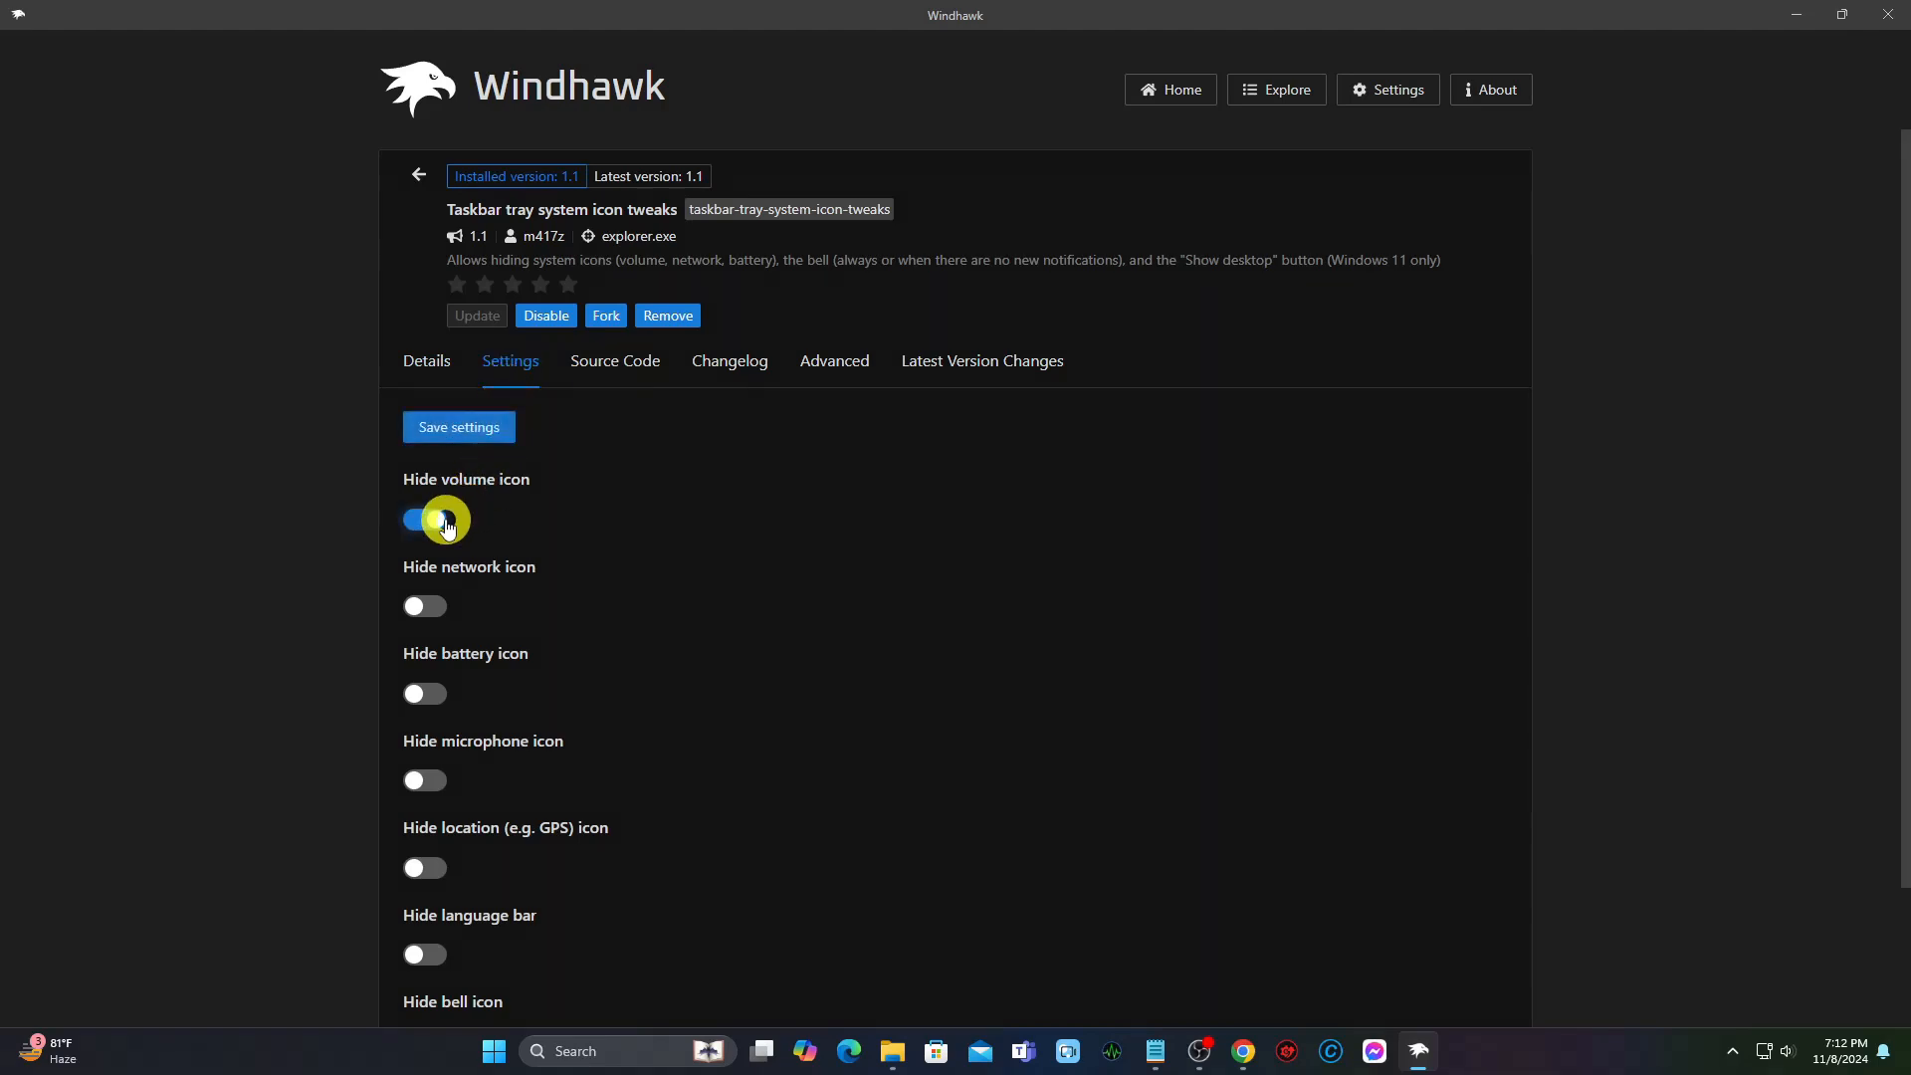
{"action": "left_click", "coordinate": [424, 605]}
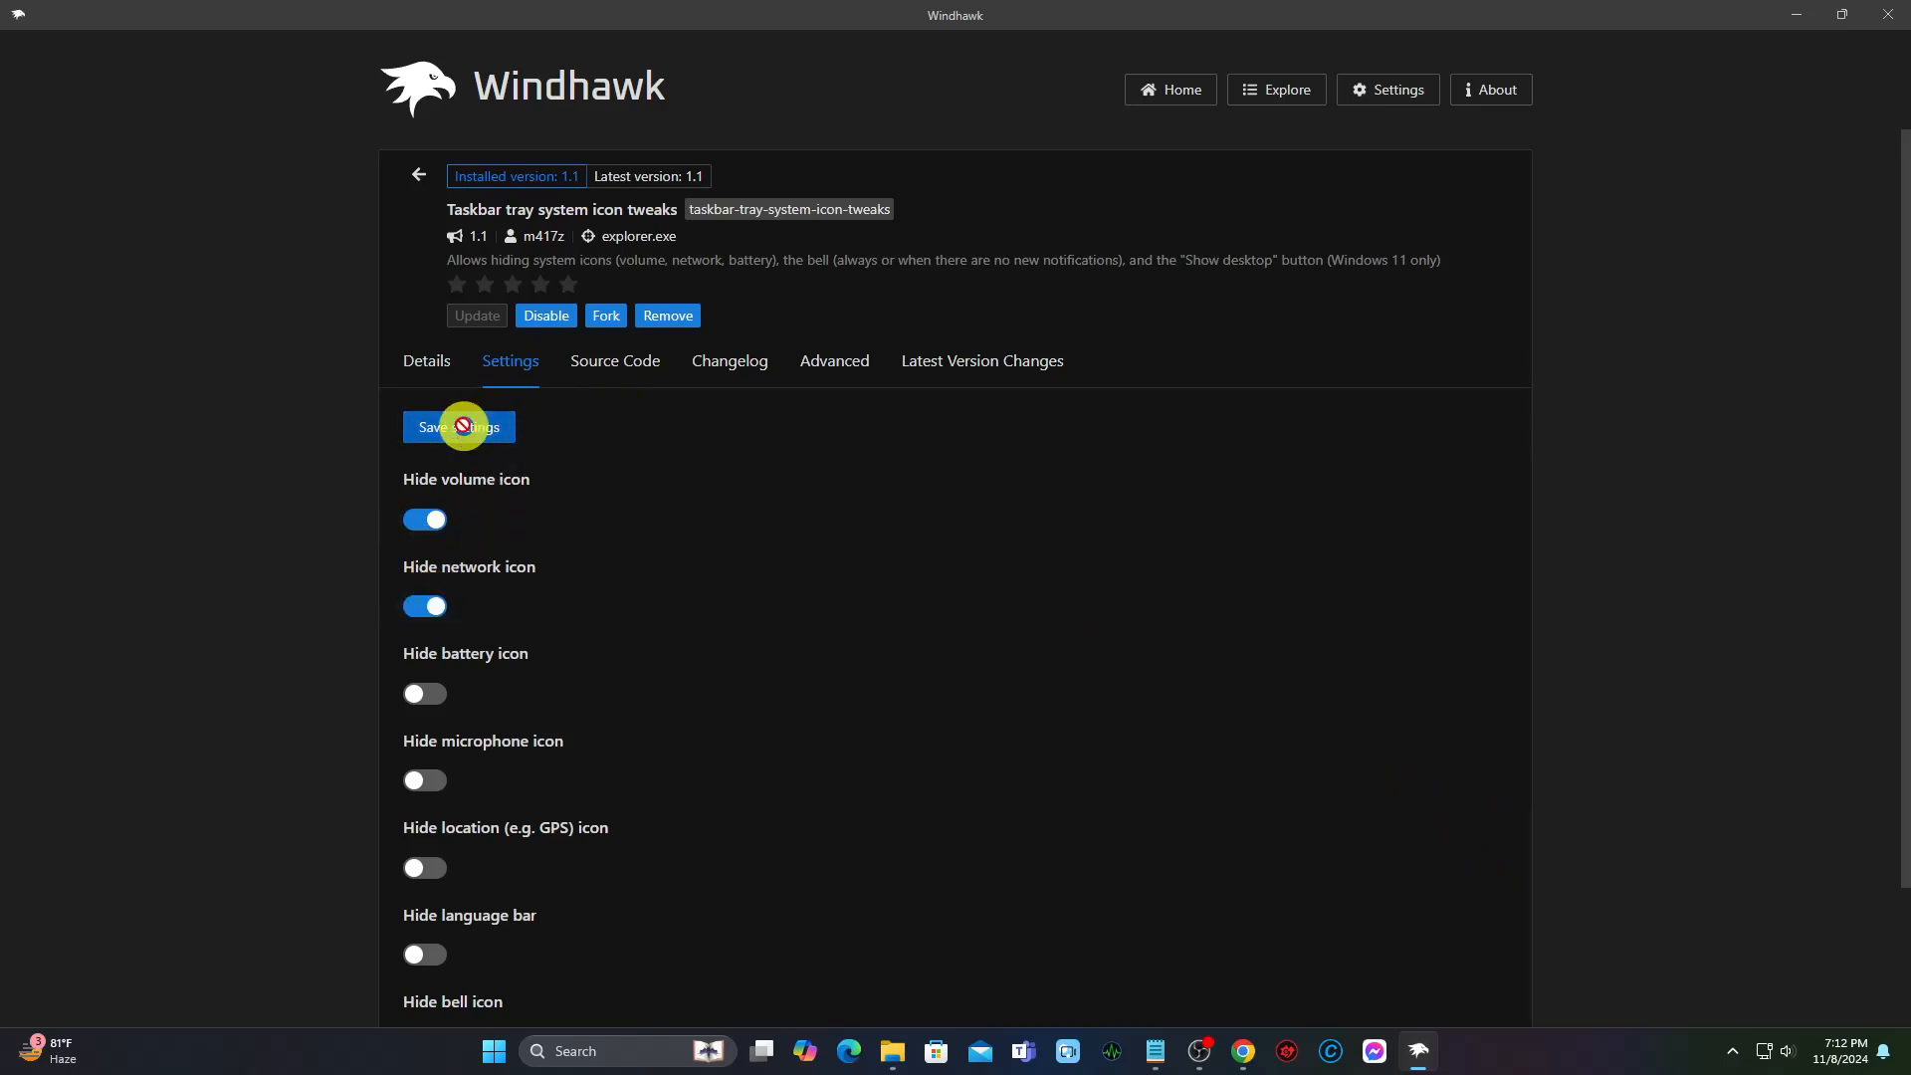
{"action": "left_click", "coordinate": [458, 426]}
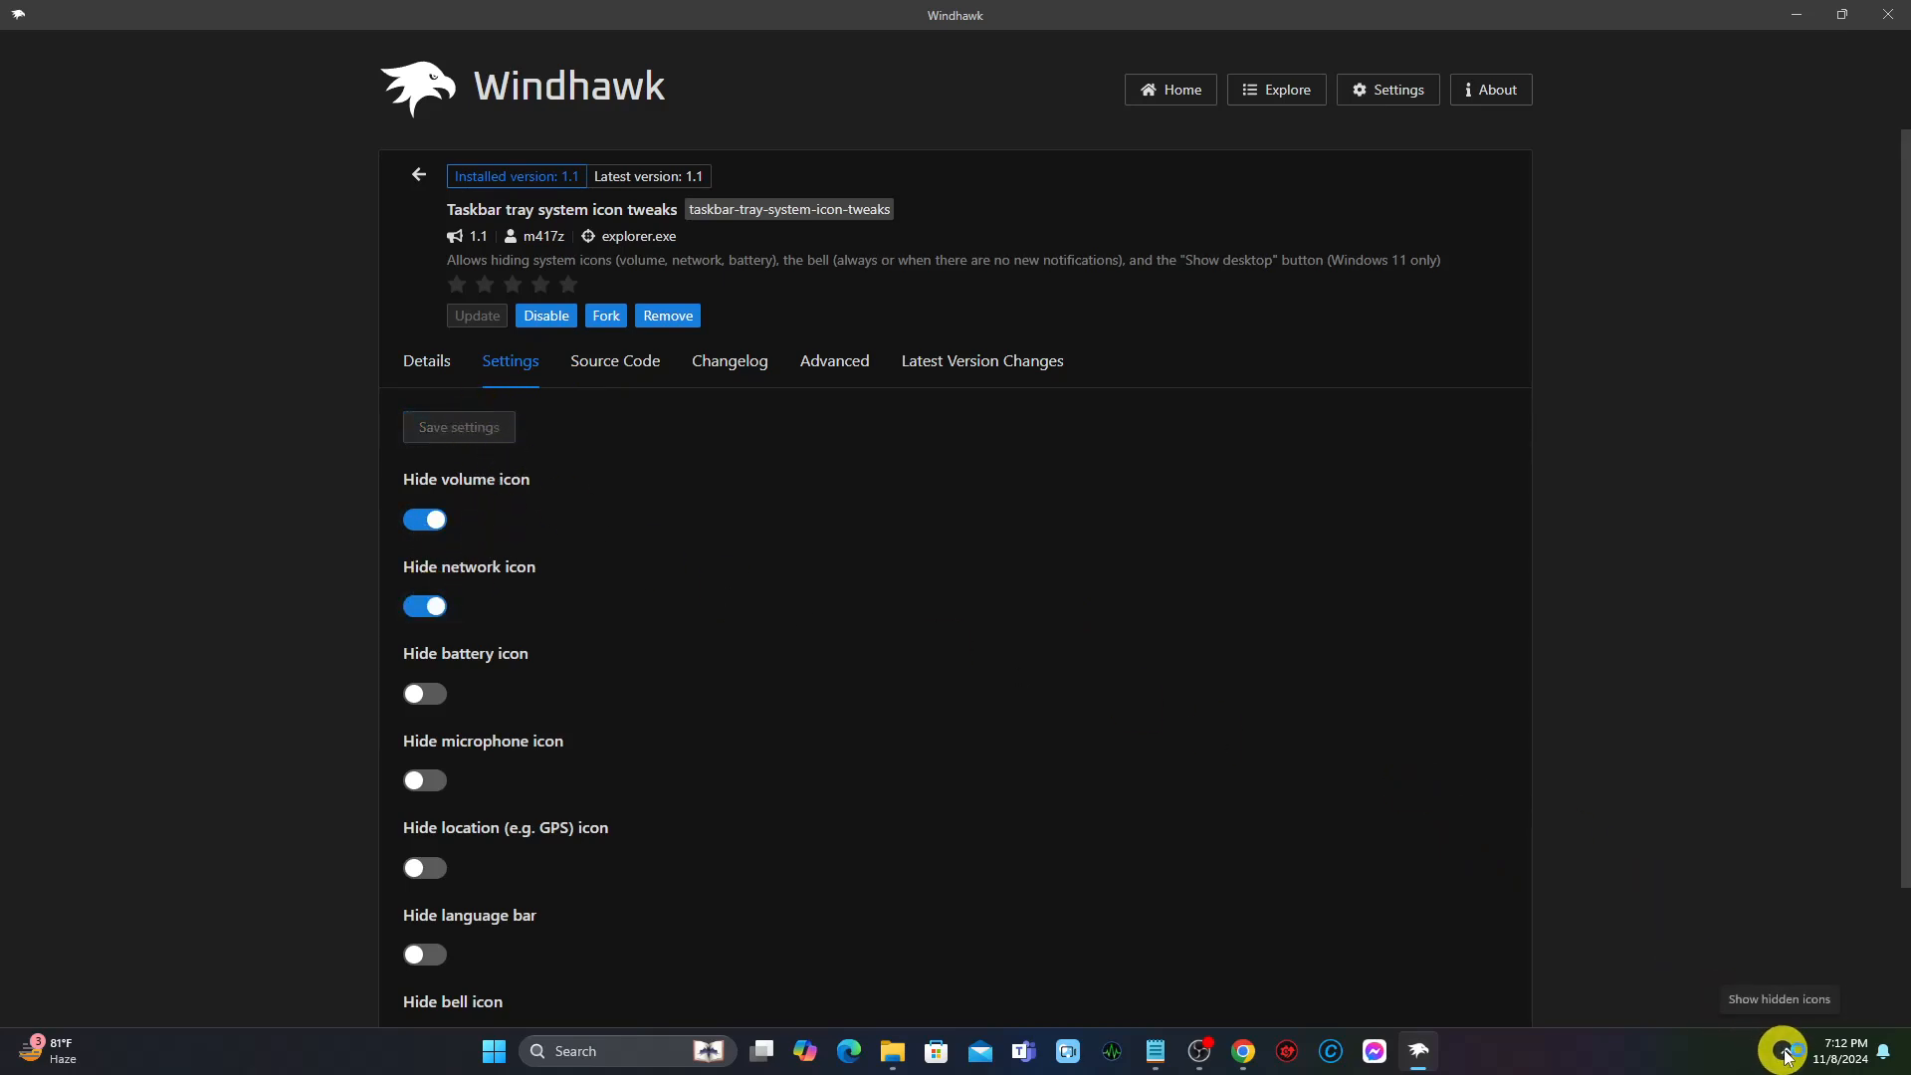
Switch network and volume icon hiding back off, saving the network change.
{"action": "left_click", "coordinate": [424, 605]}
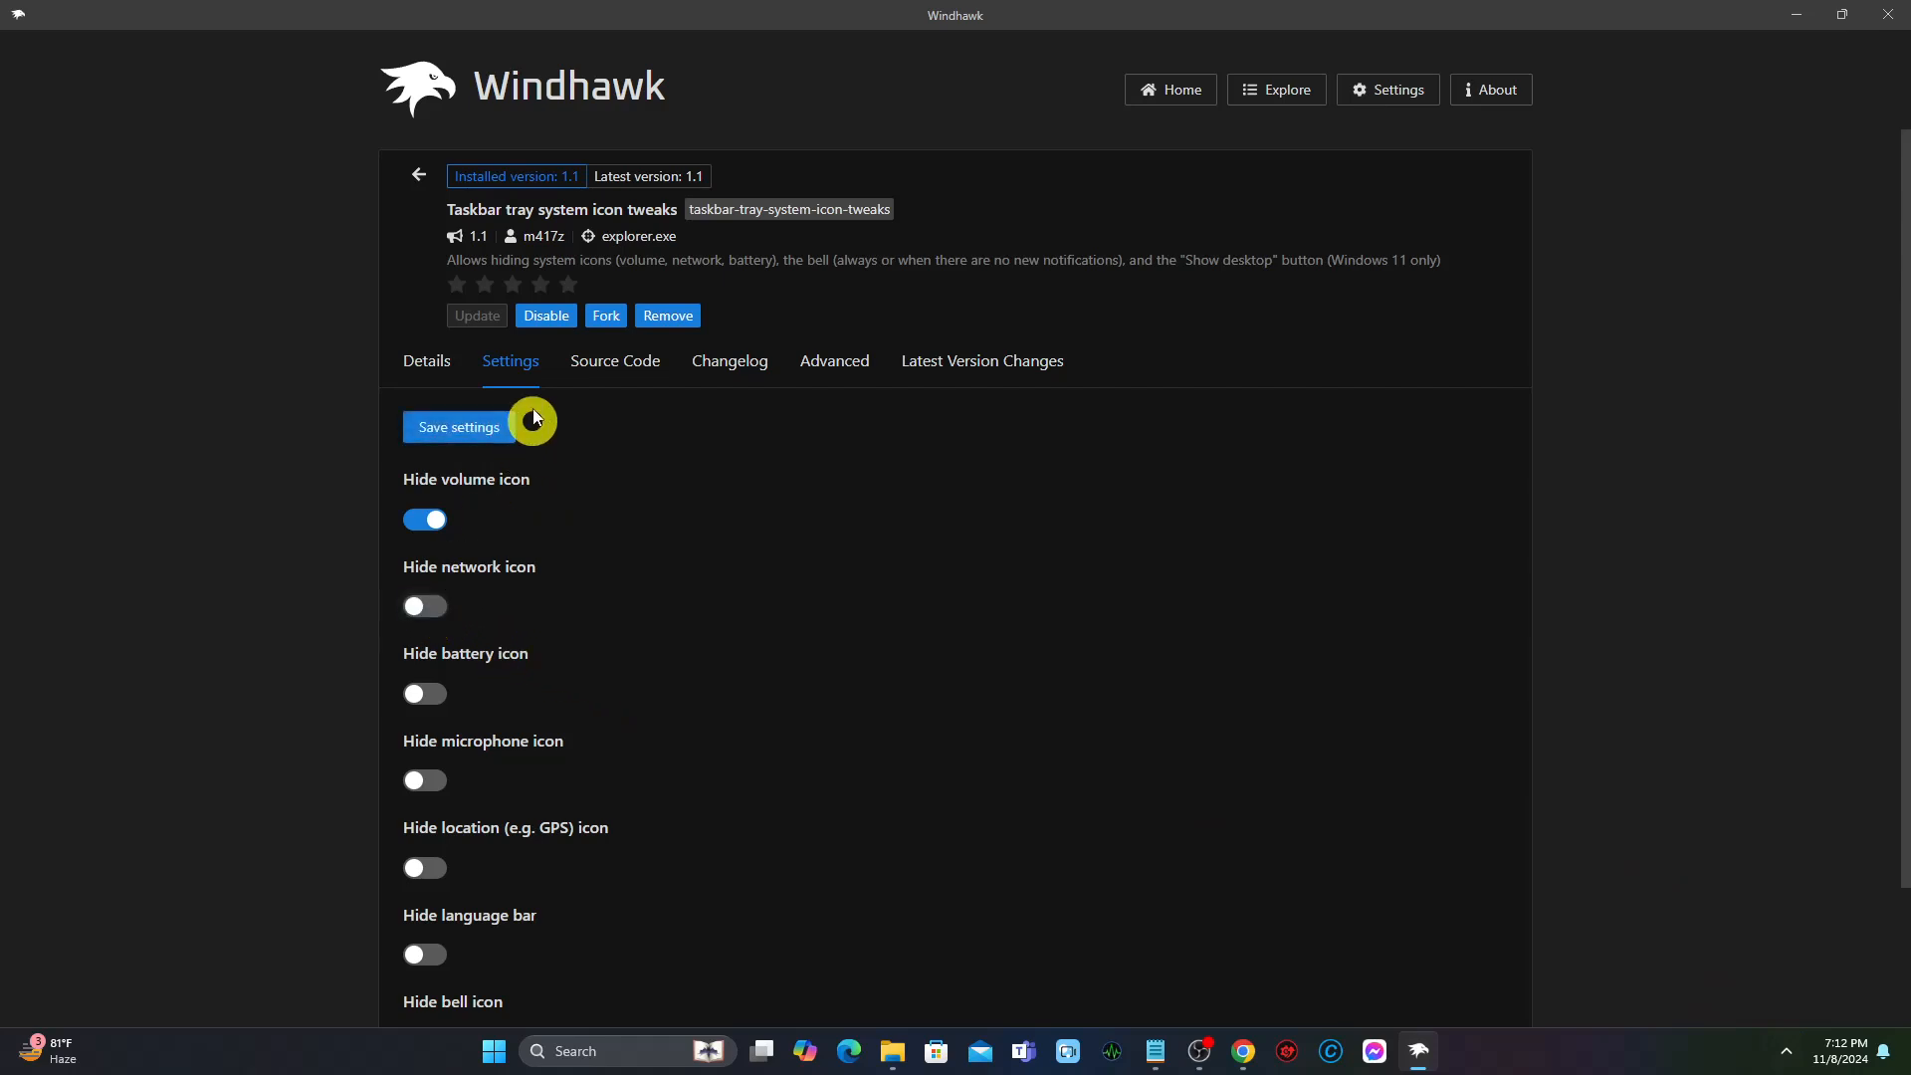
{"action": "left_click", "coordinate": [458, 426]}
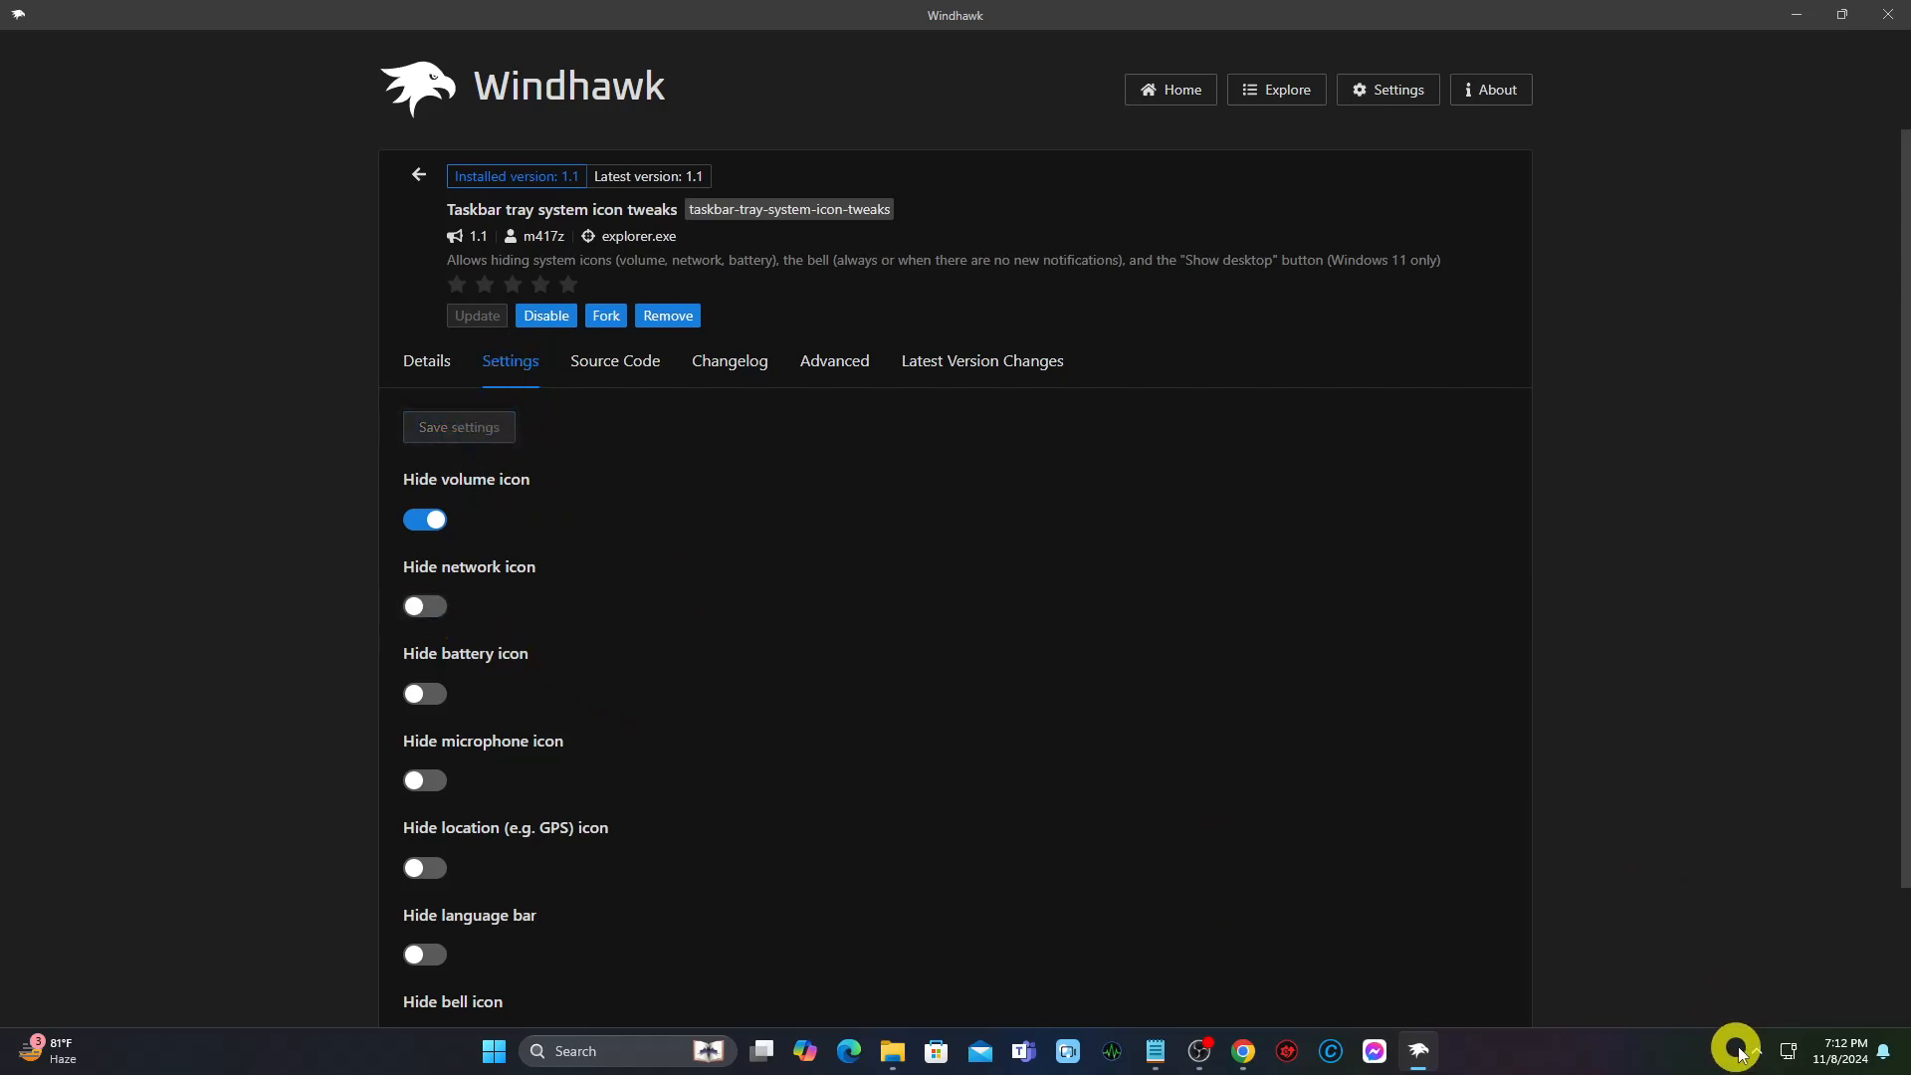
{"action": "left_click", "coordinate": [424, 518]}
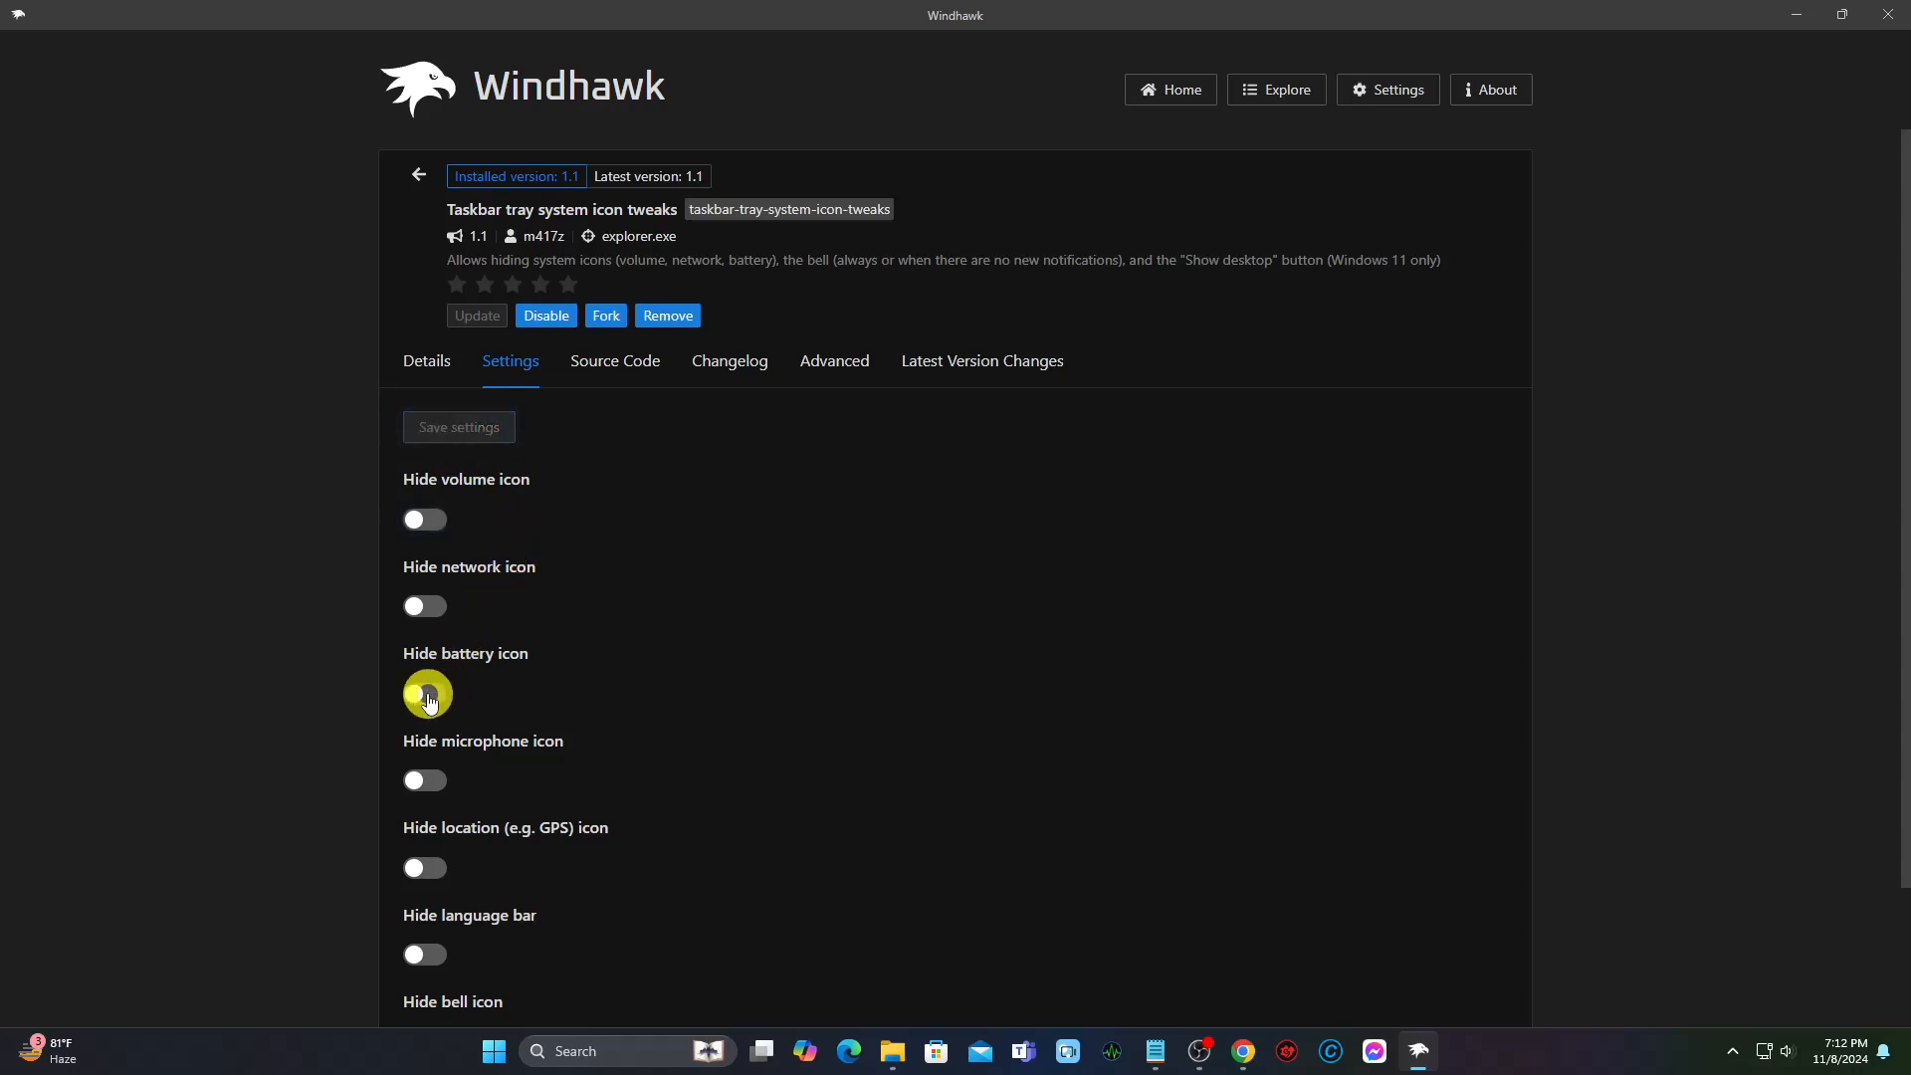
{"action": "left_click", "coordinate": [424, 706]}
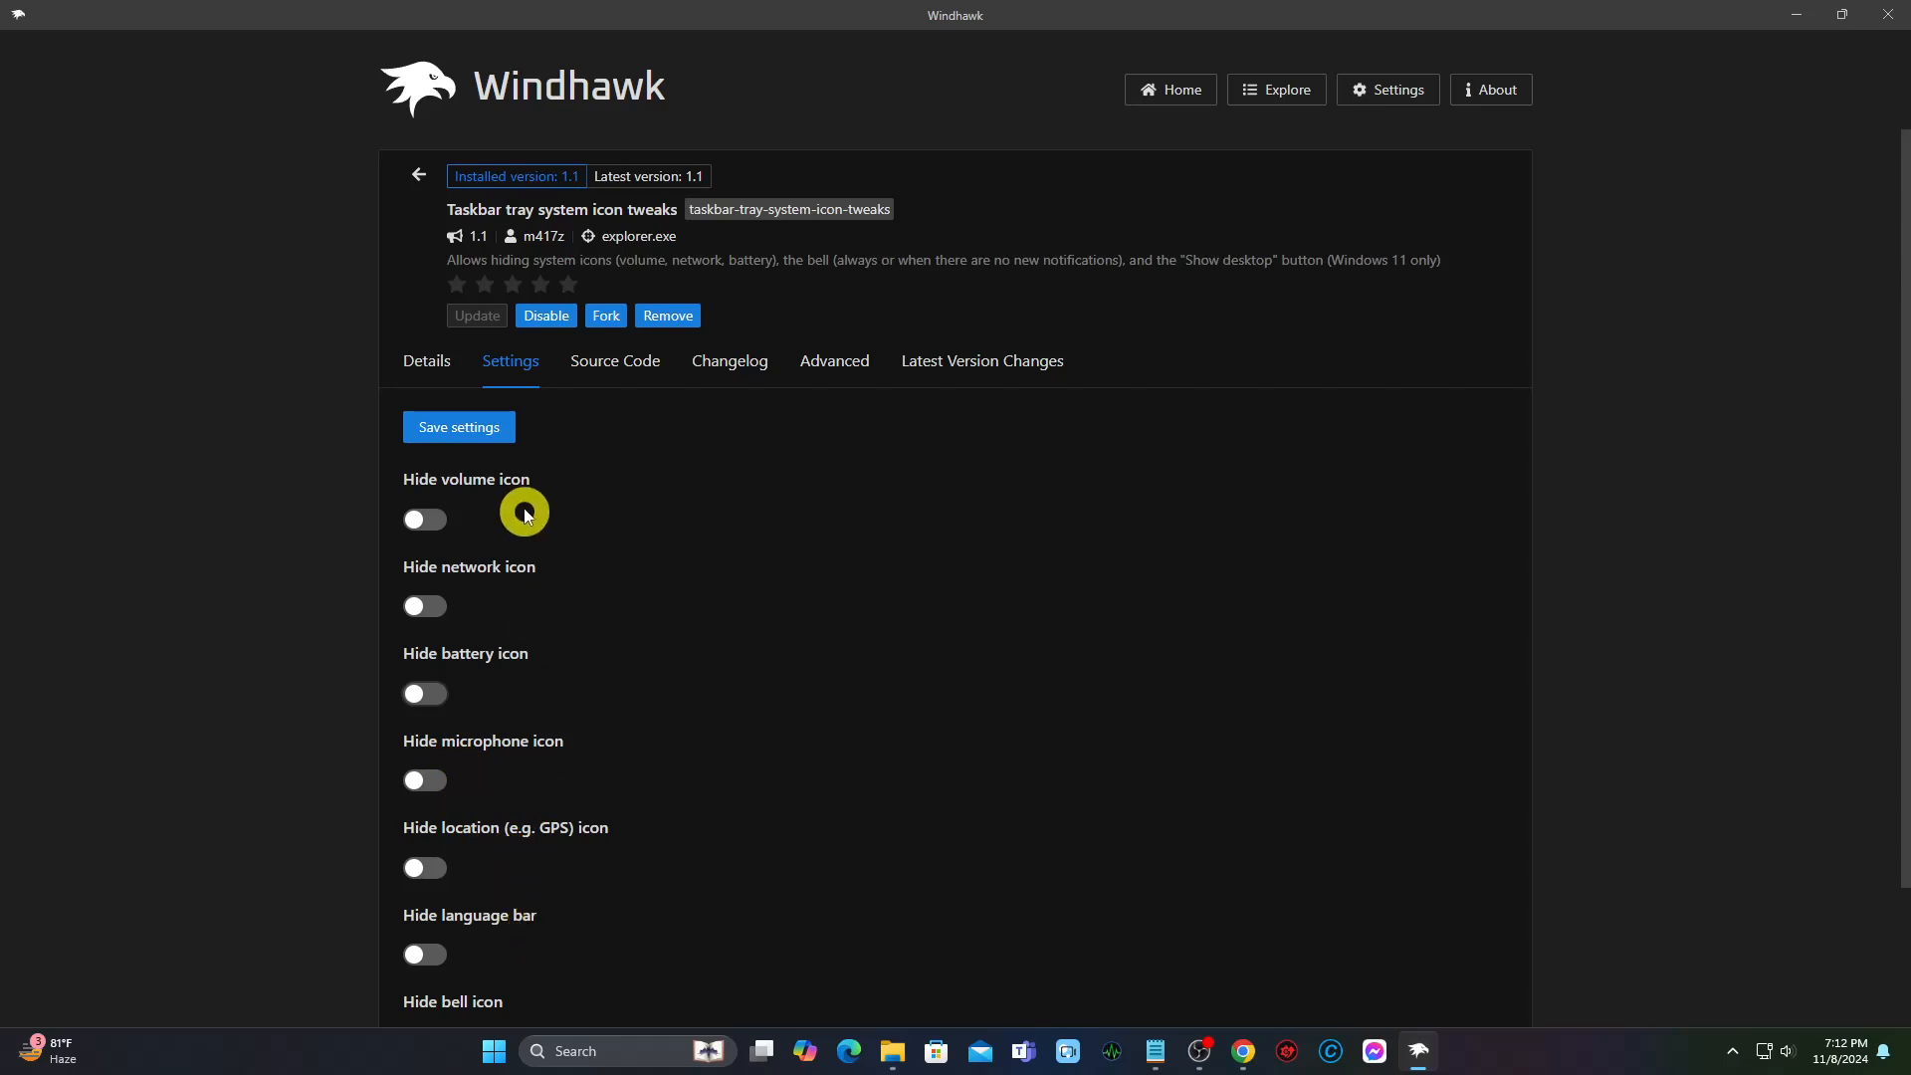
Set Hide bell icon to Always and save, then switch it back to Never.
{"action": "scroll", "scroll_direction": "down", "scroll_amount": 3}
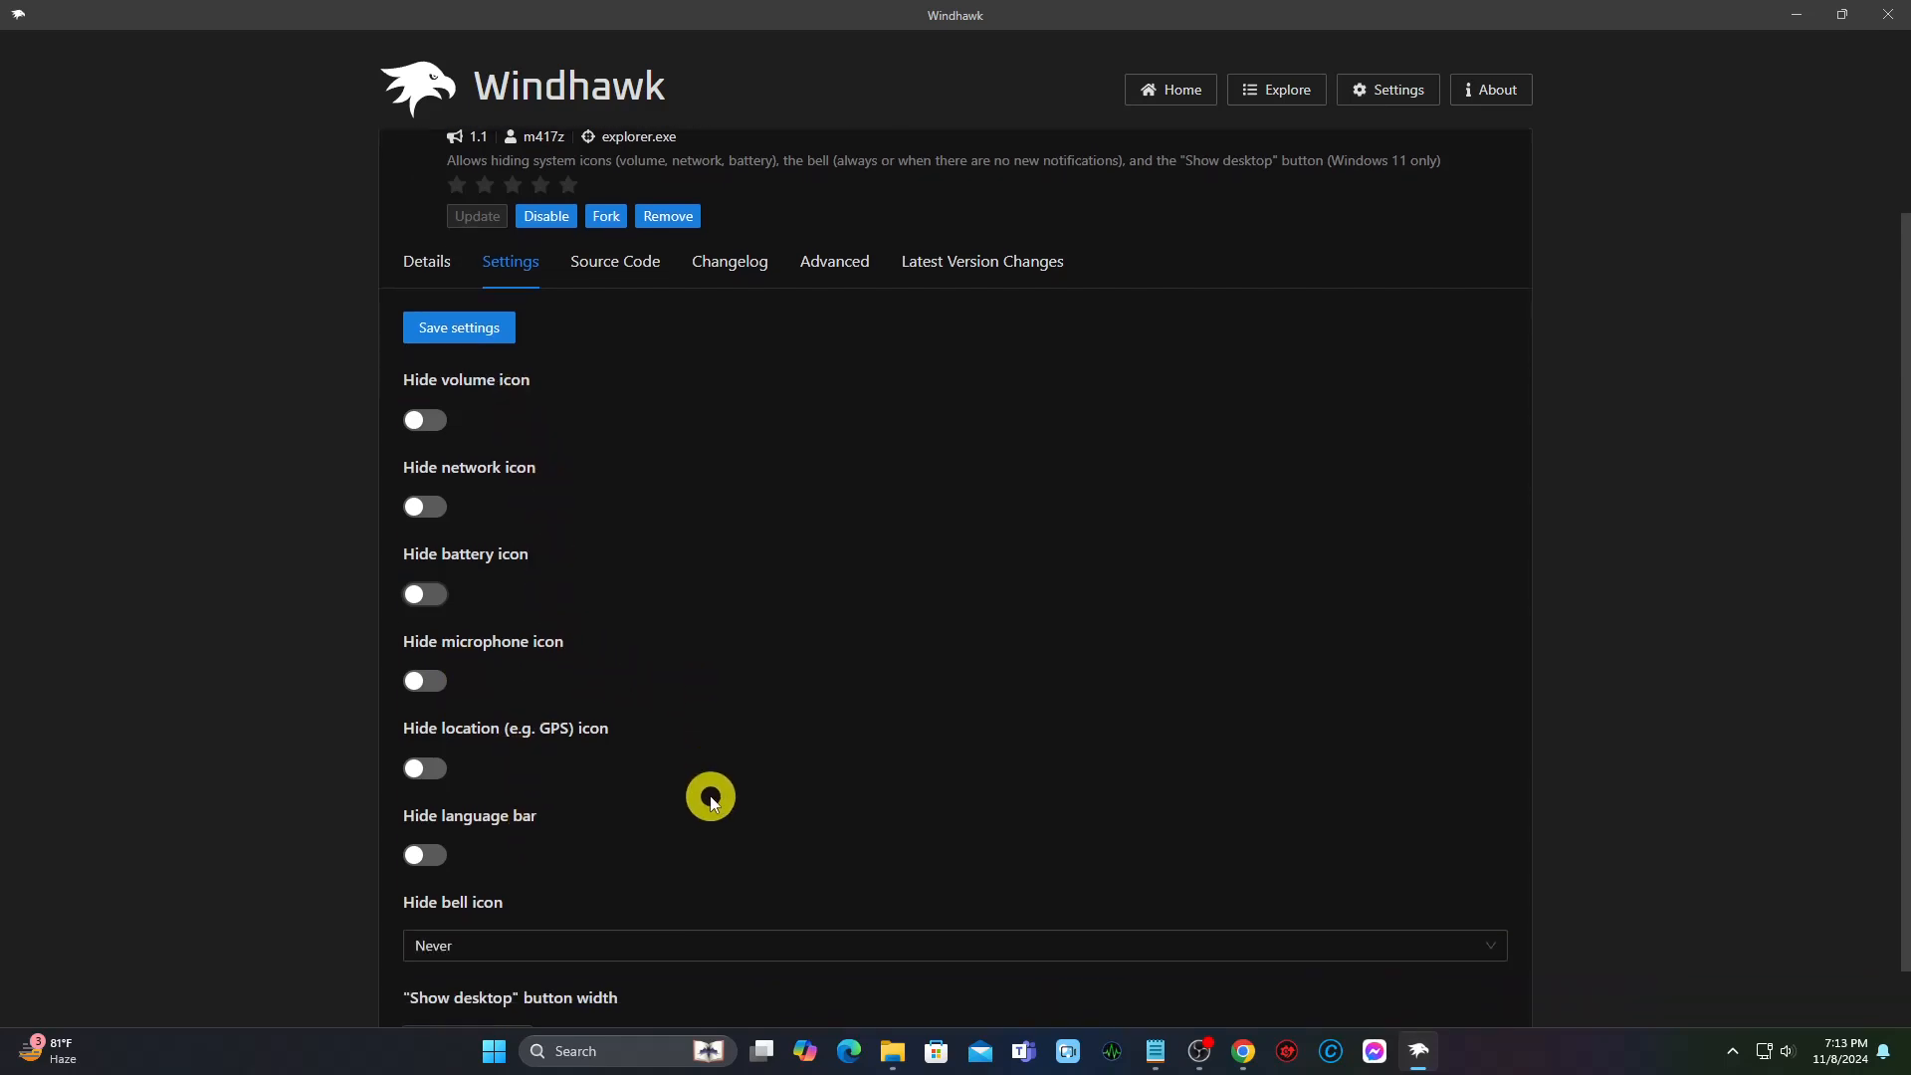
{"action": "scroll", "scroll_direction": "down", "scroll_amount": 3}
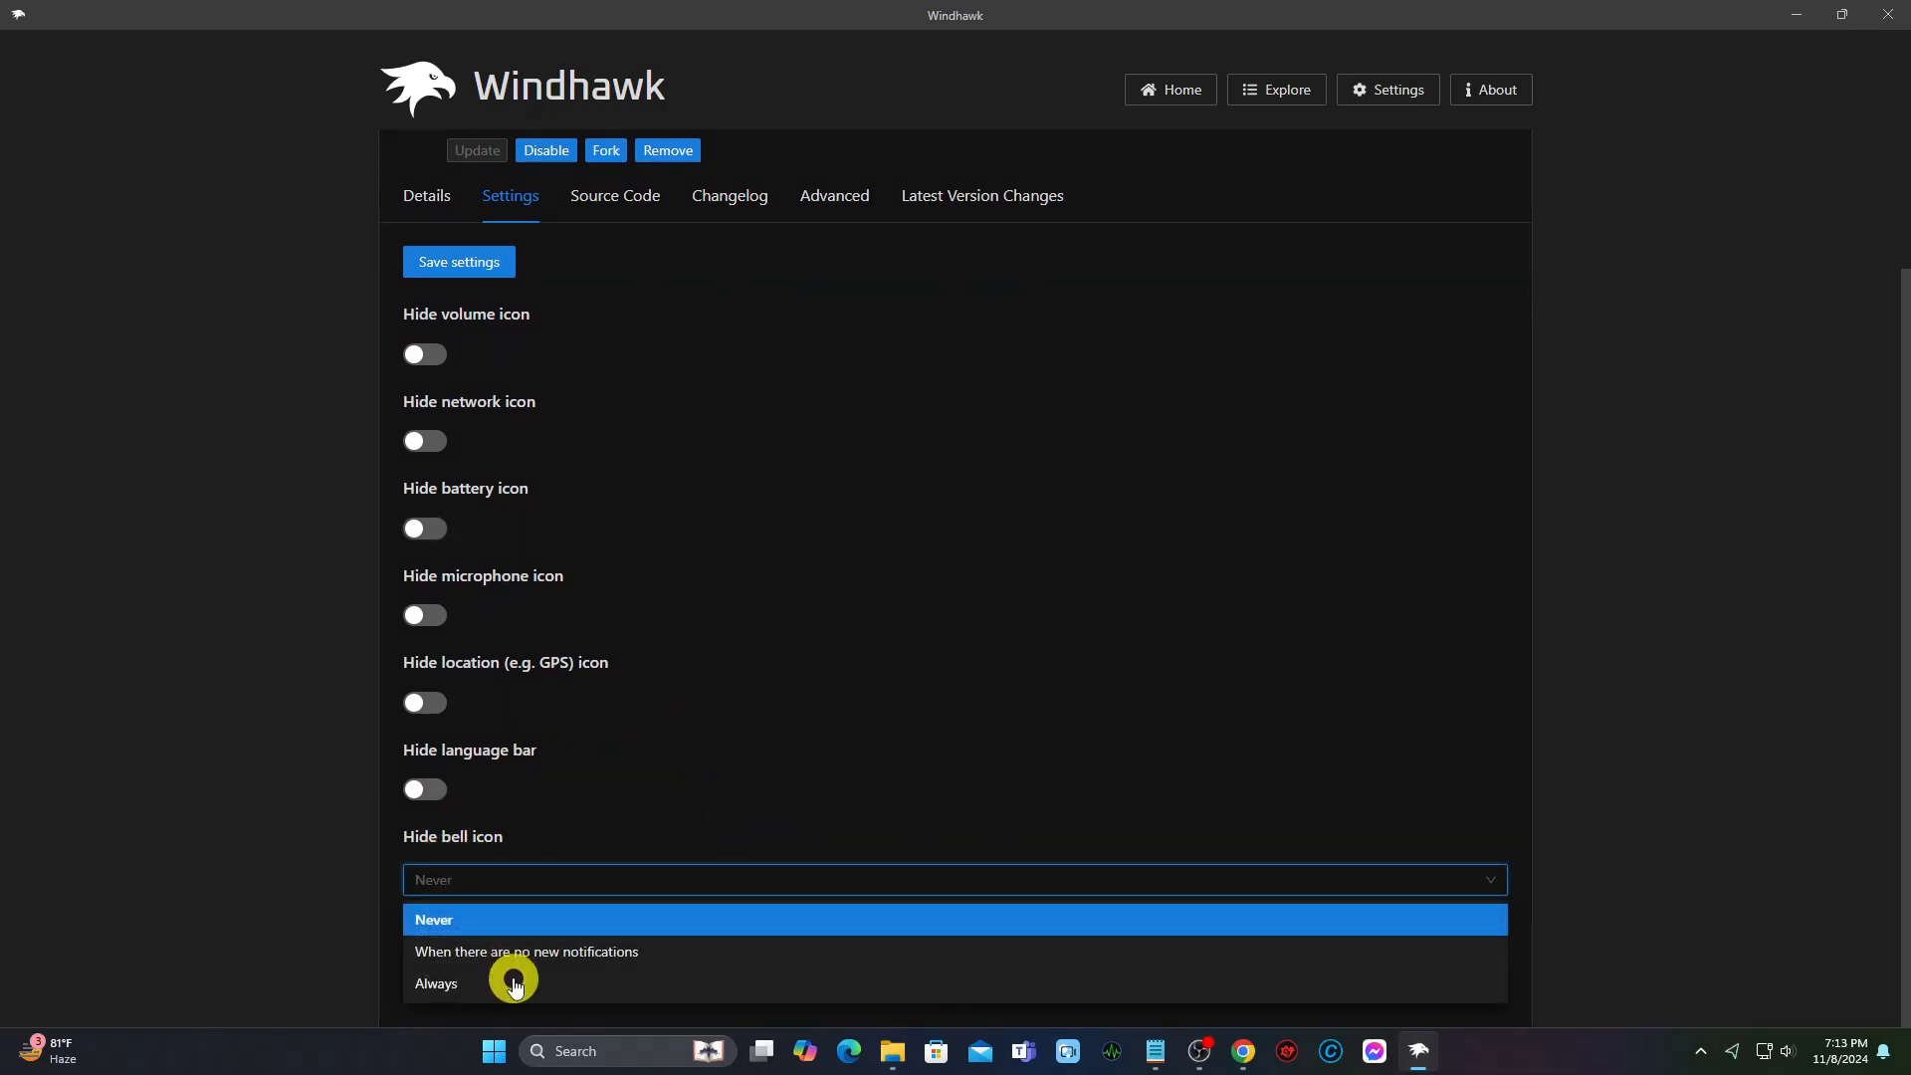
{"action": "left_click", "coordinate": [436, 984]}
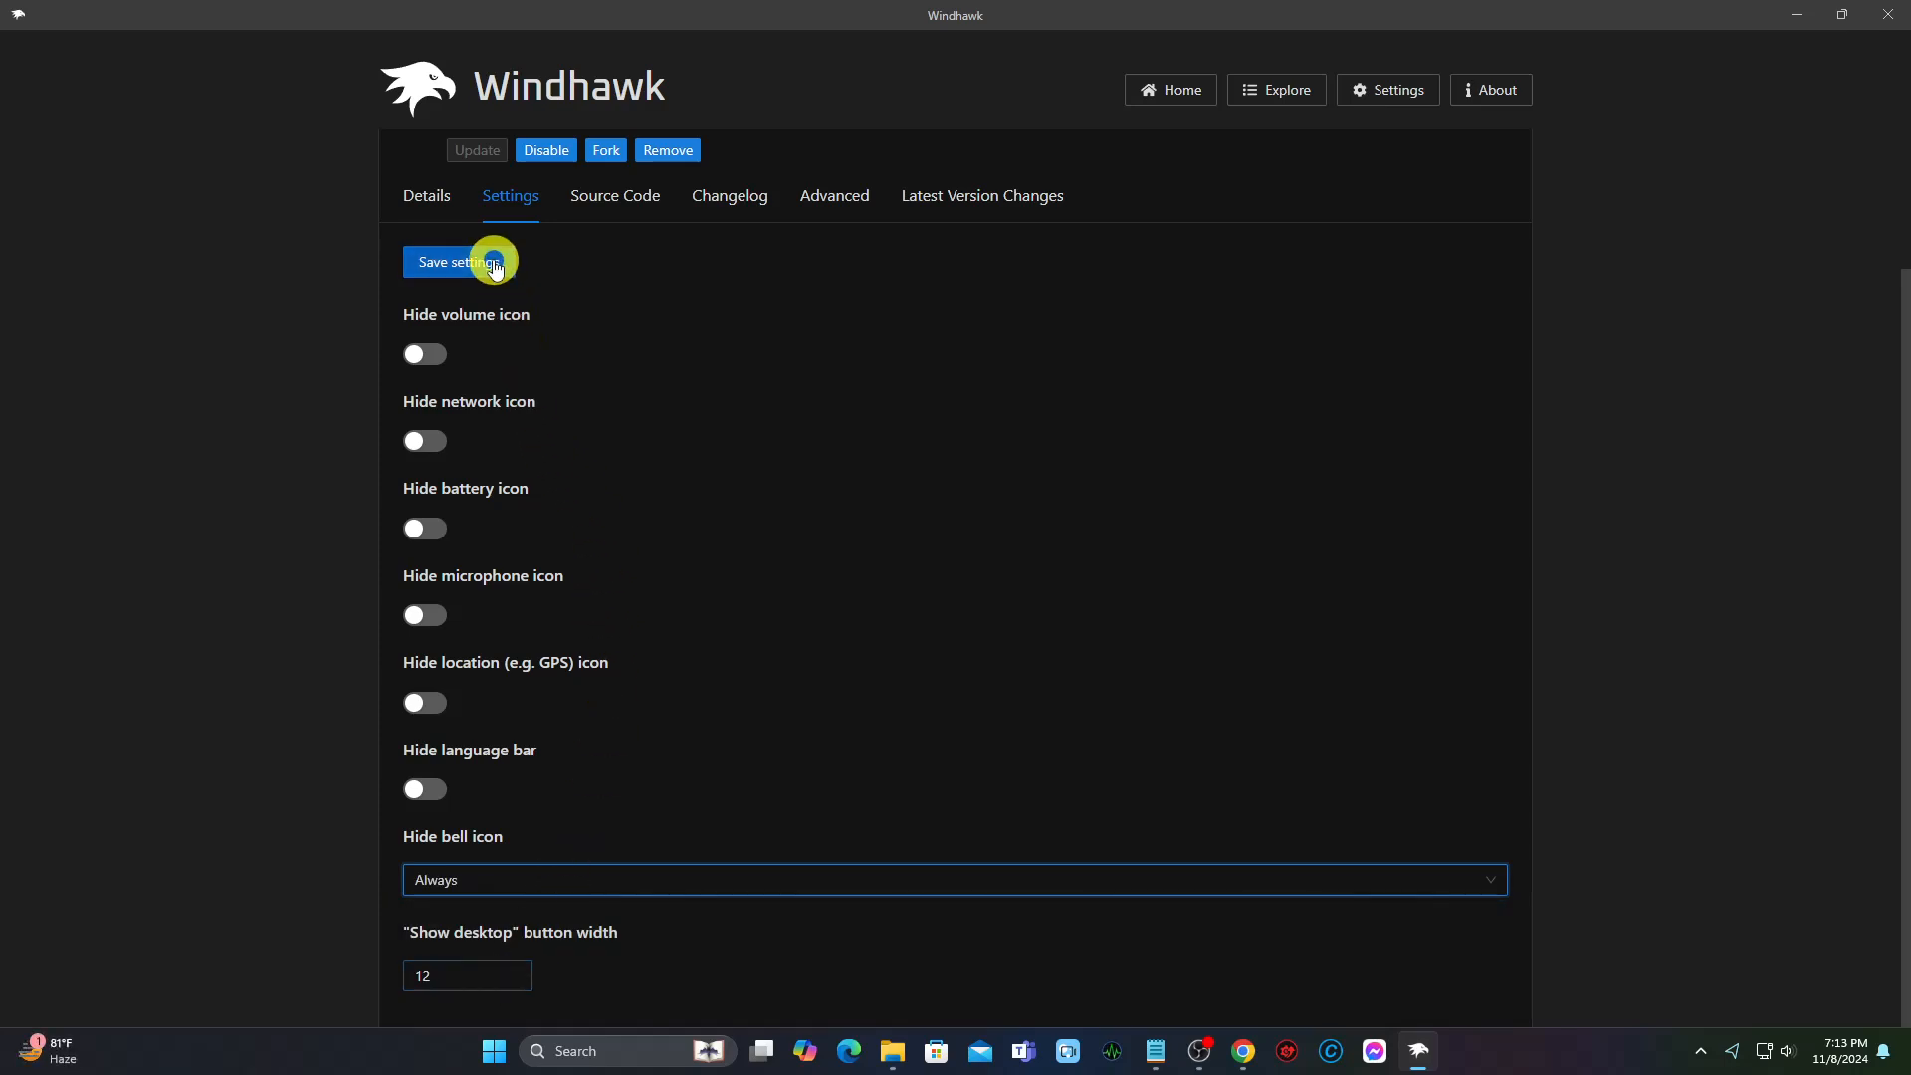
{"action": "left_click", "coordinate": [458, 260]}
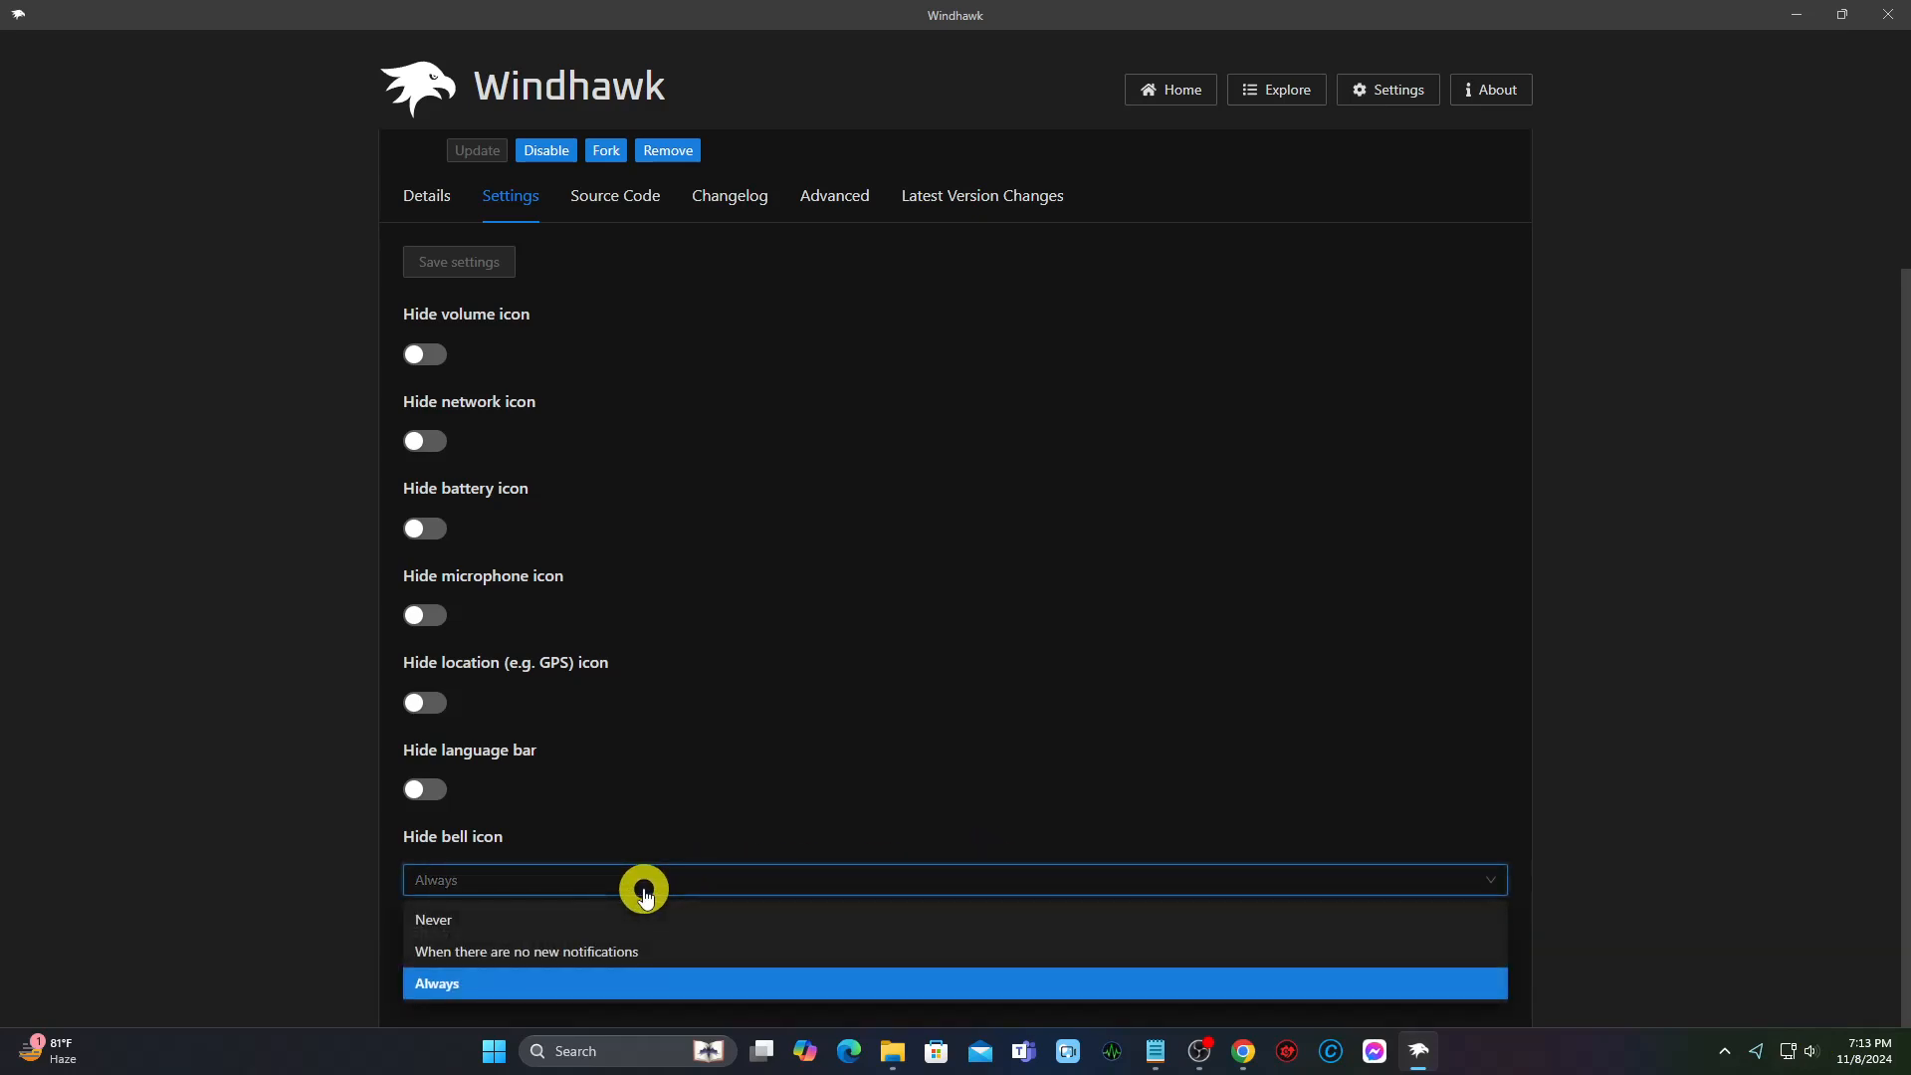
{"action": "left_click", "coordinate": [434, 920]}
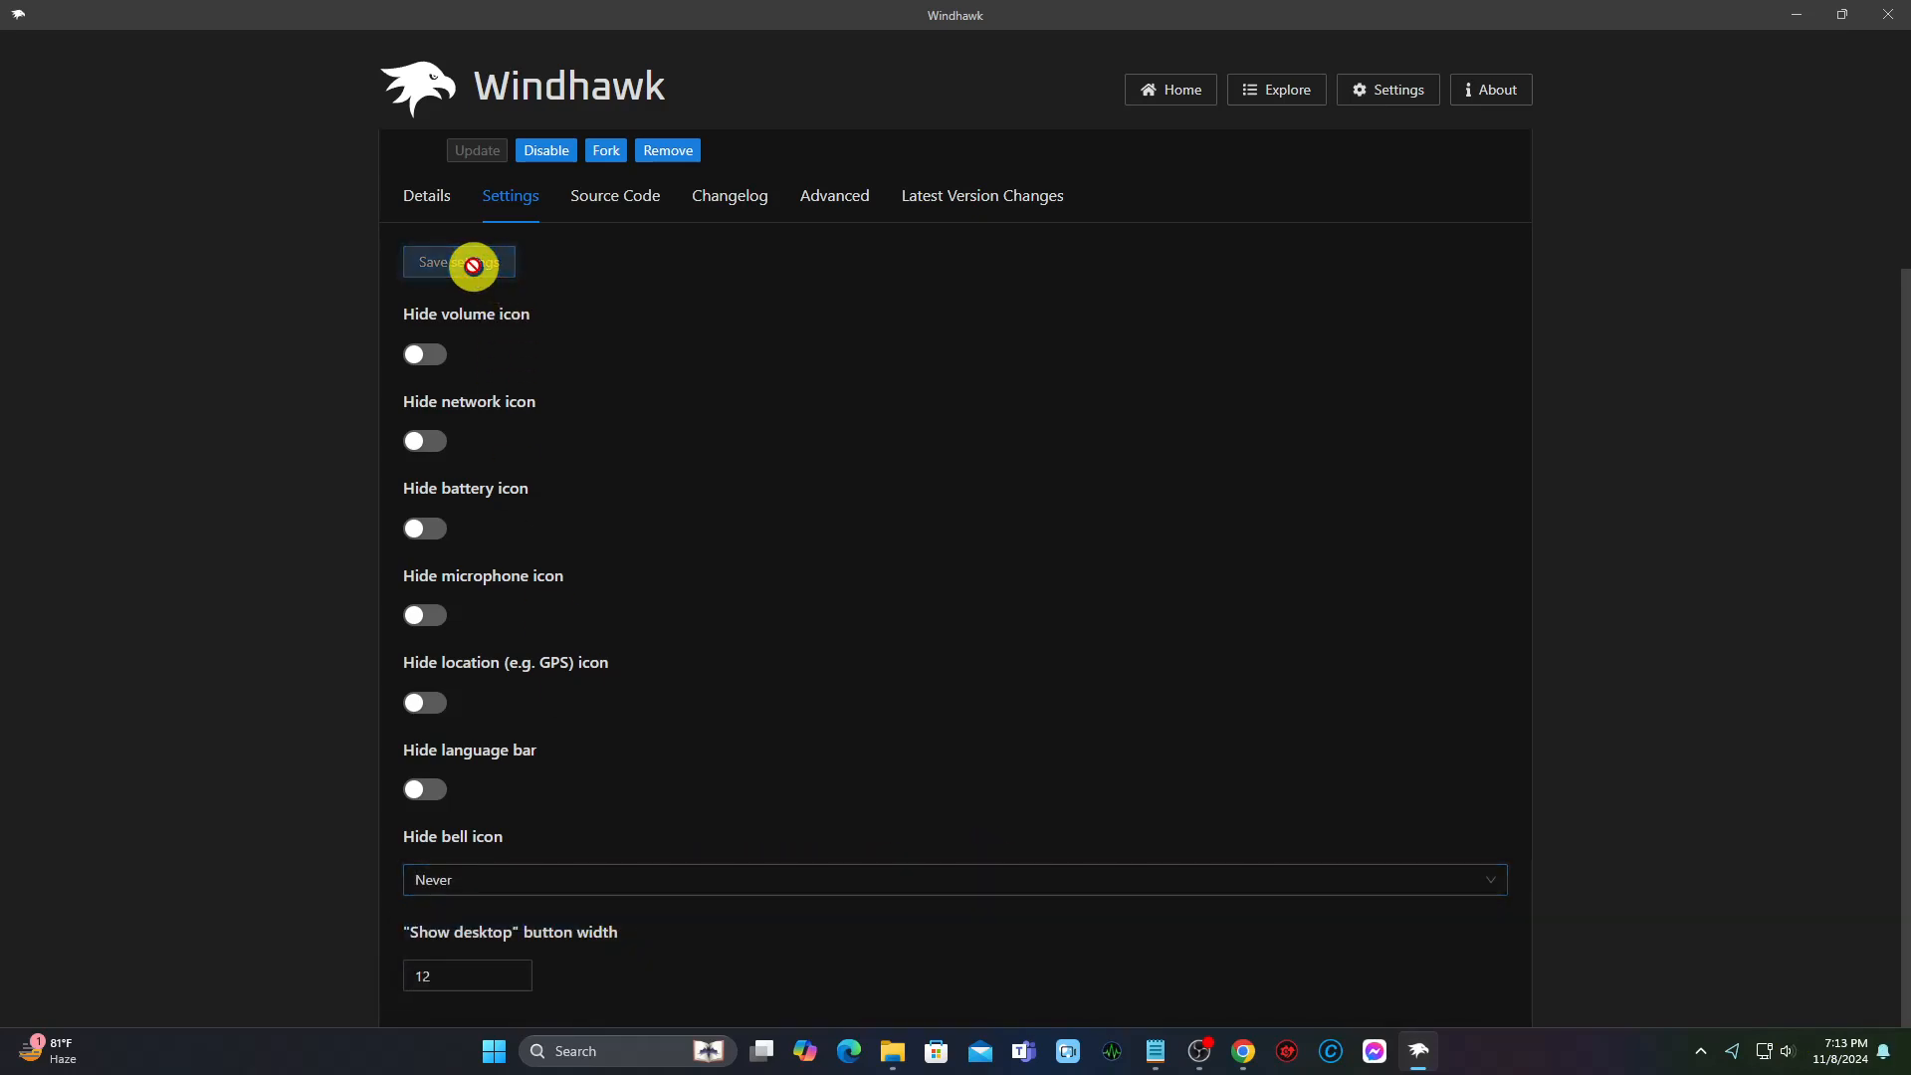
{"action": "mouse_move", "coordinate": [1836, 1004]}
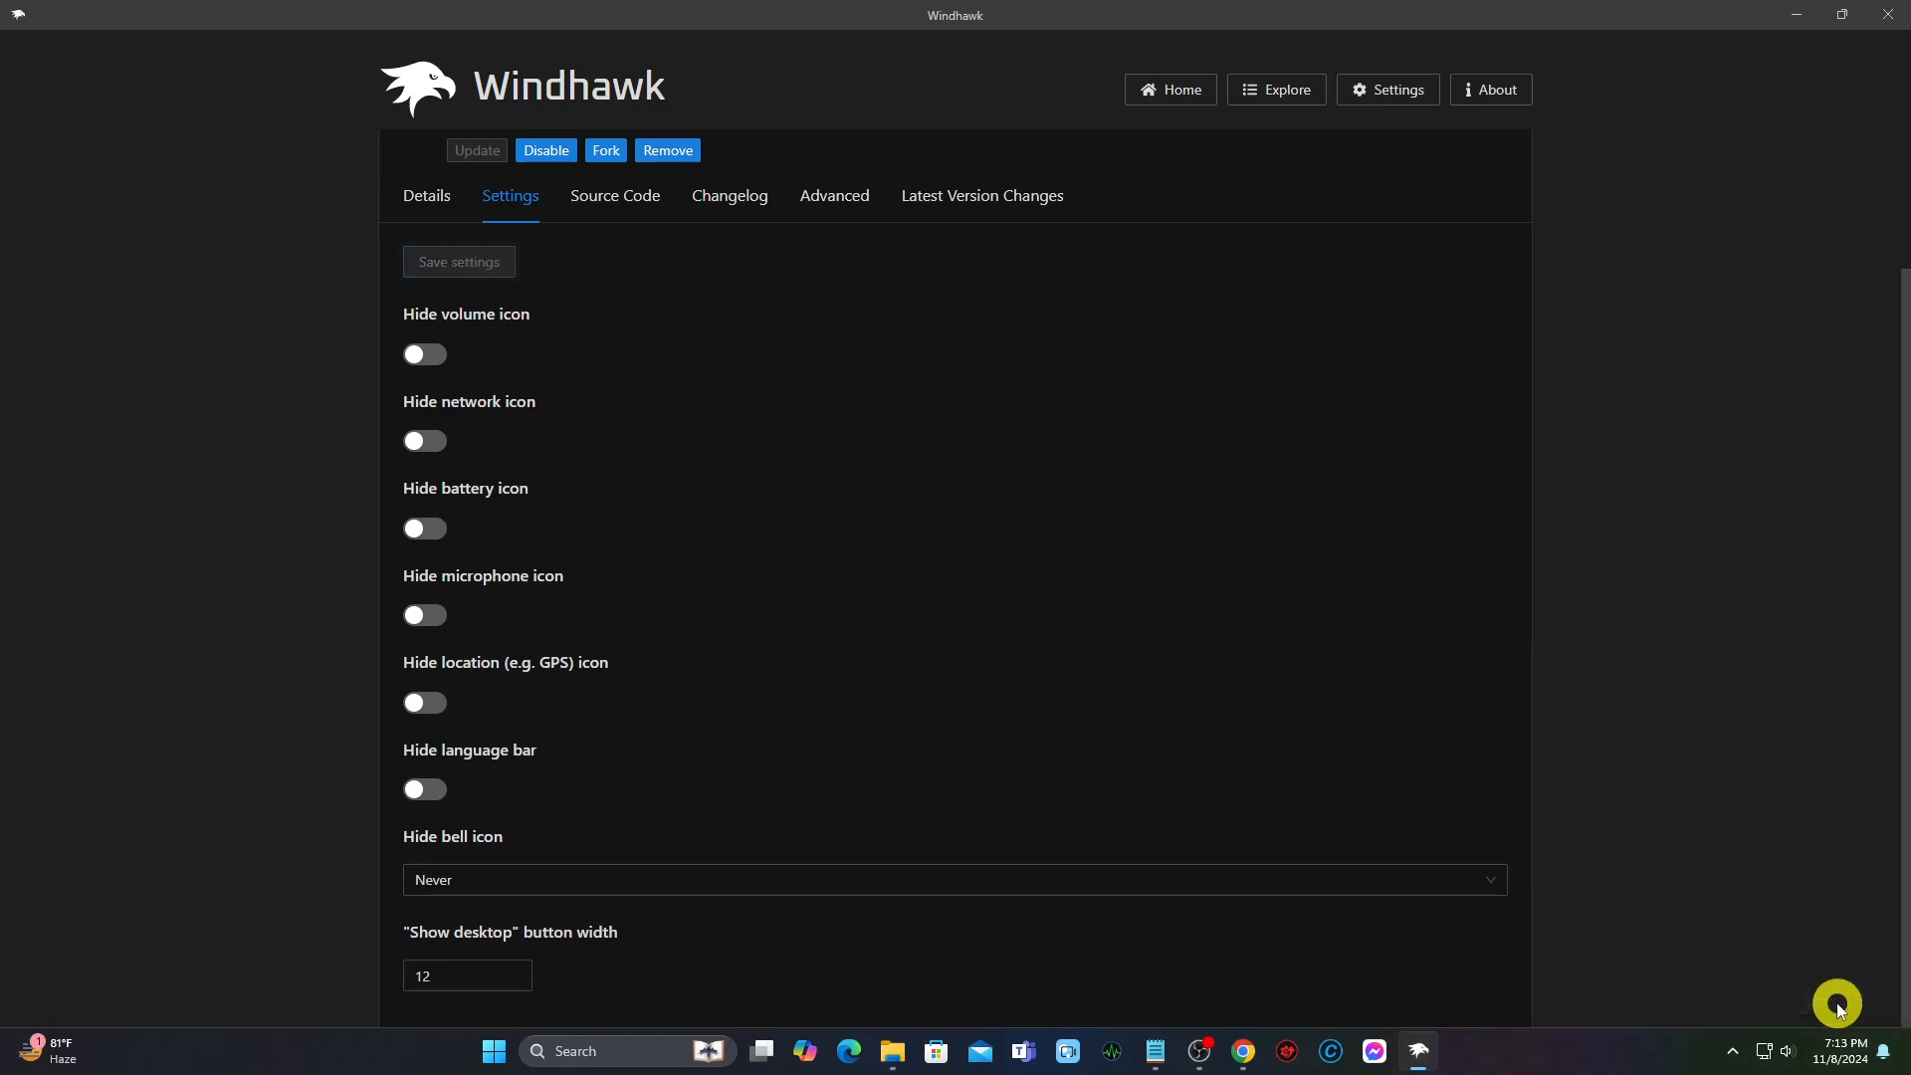
{"action": "mouse_move", "coordinate": [1099, 720]}
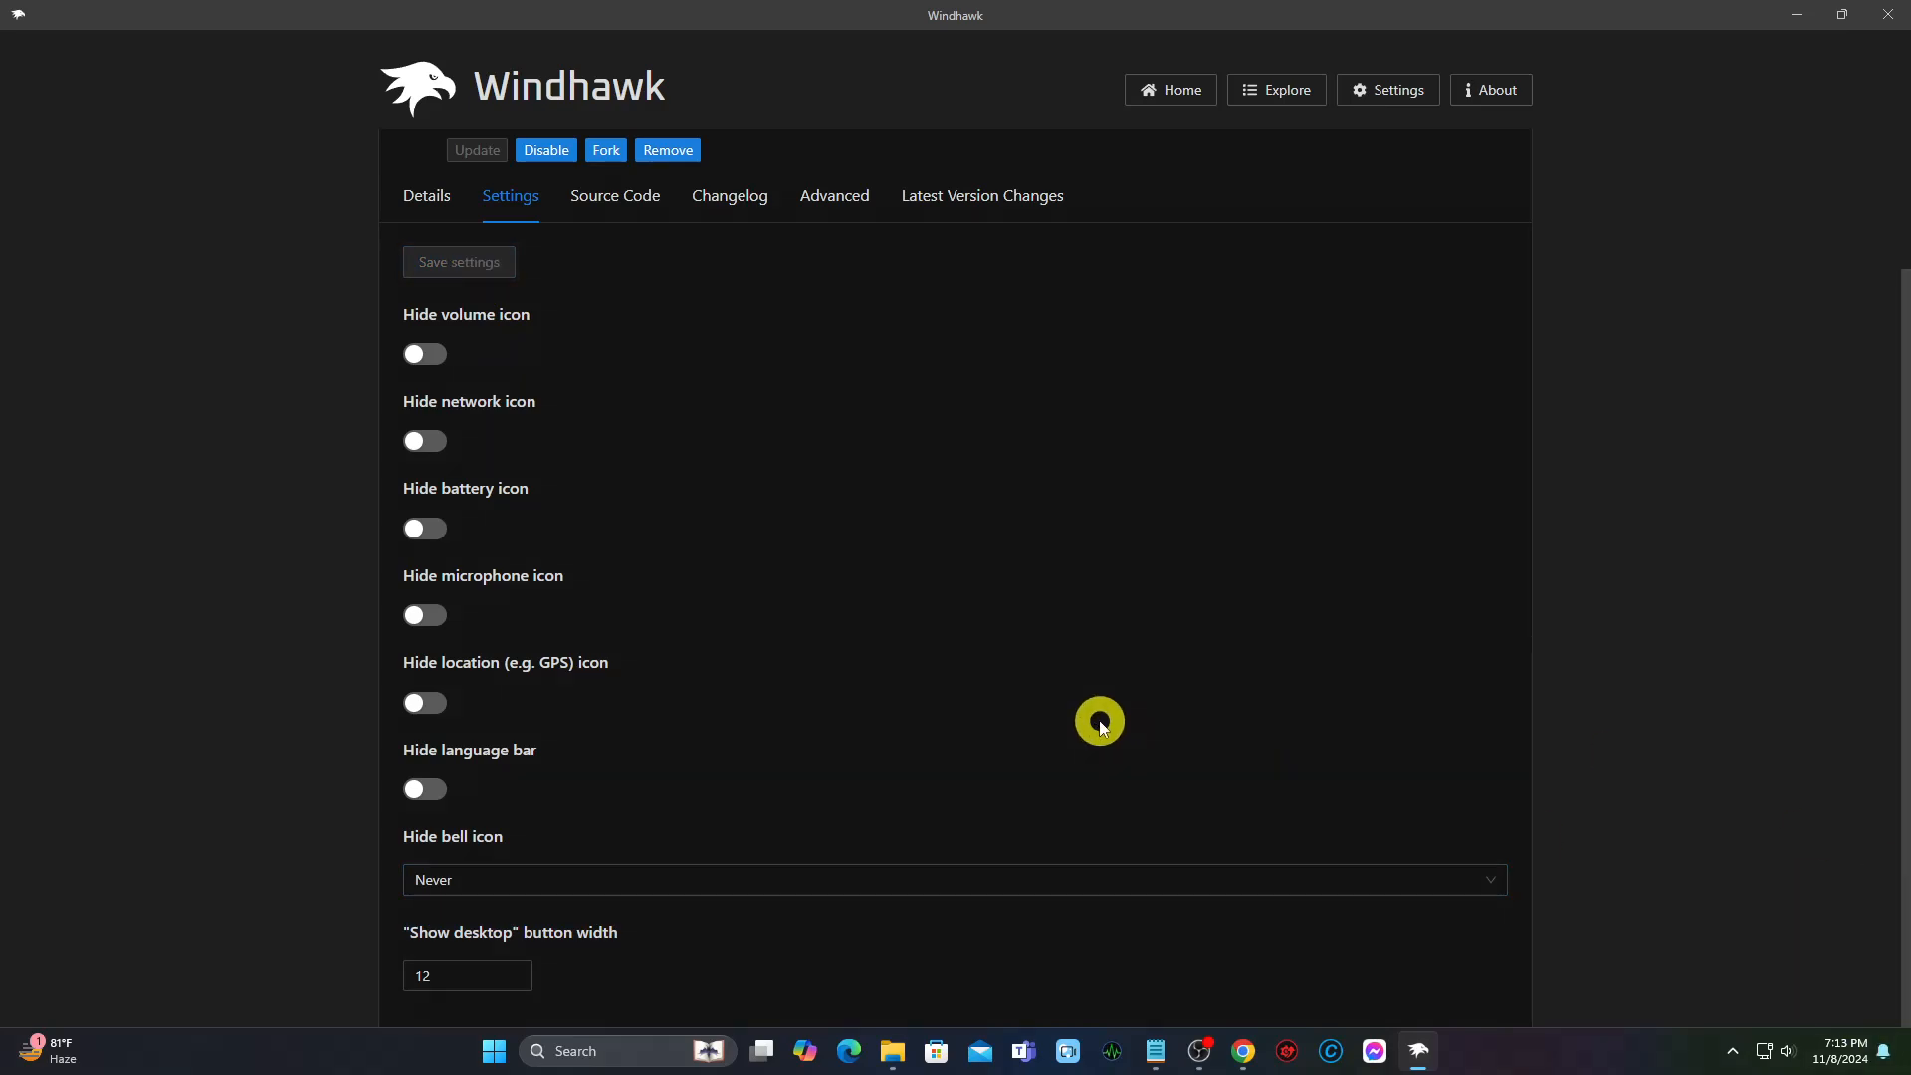